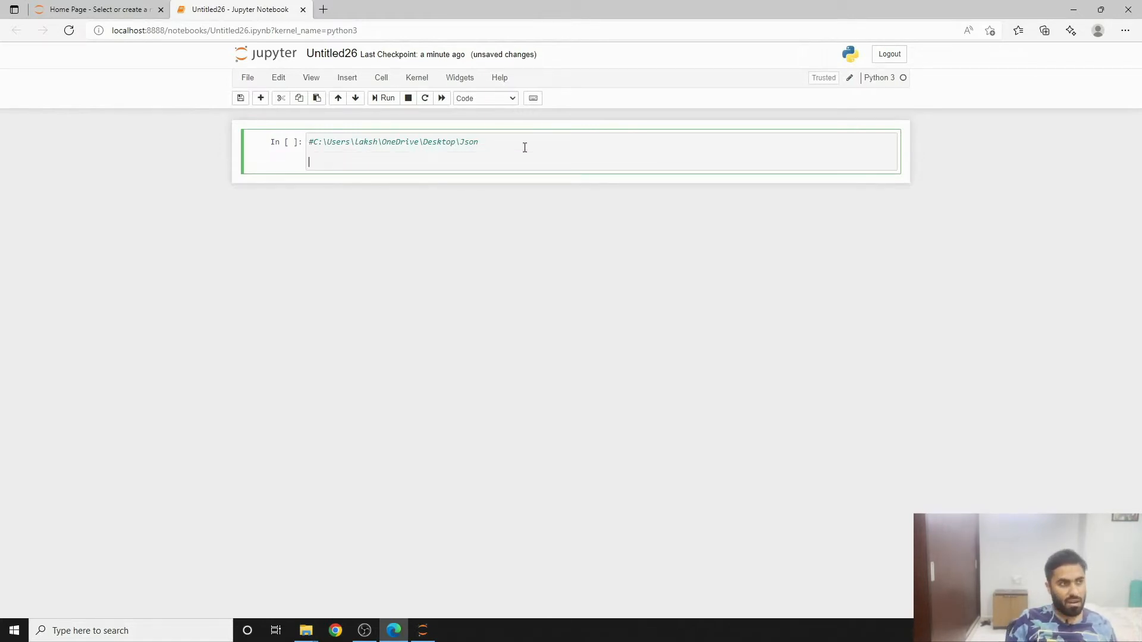
Import json and start mydict with the name key set to 'laks hay'.
text(im)
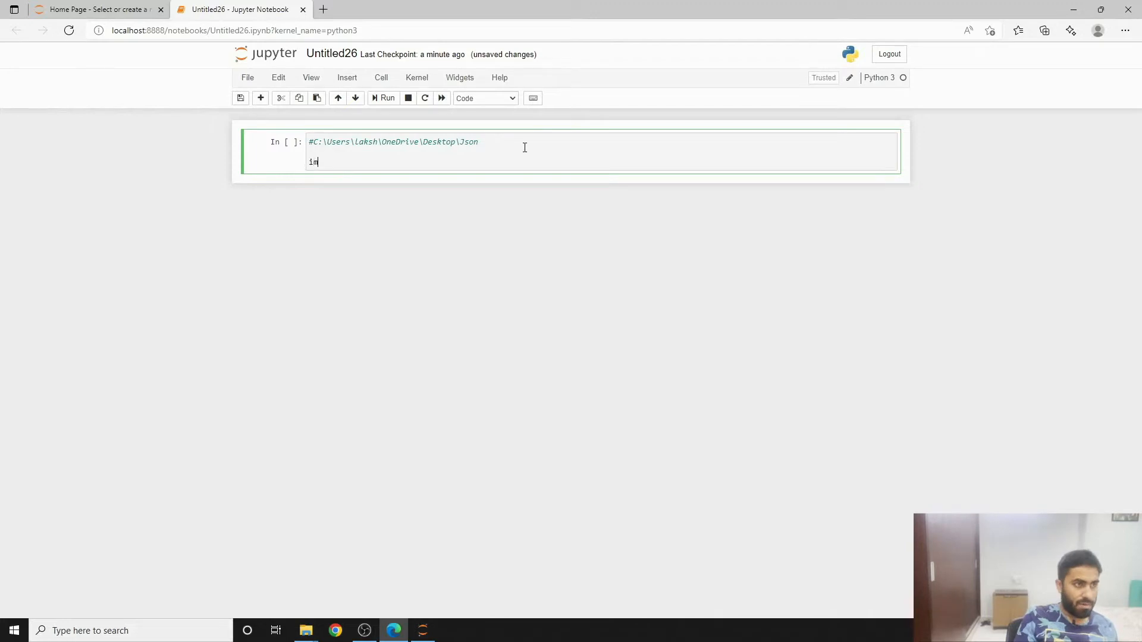
text(mport json)
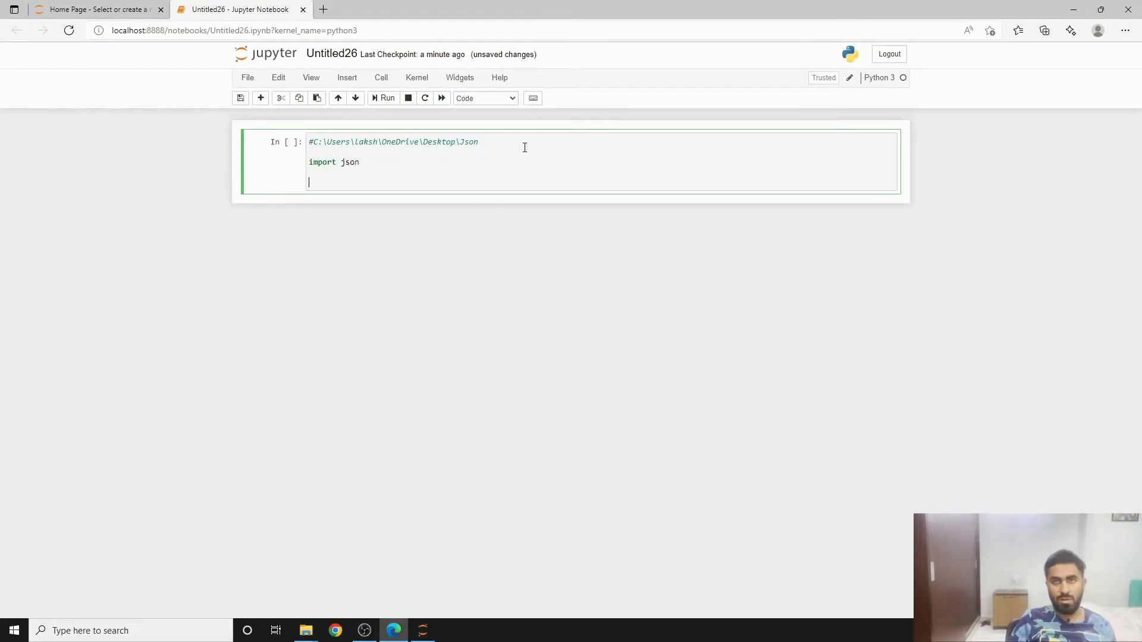
text(di)
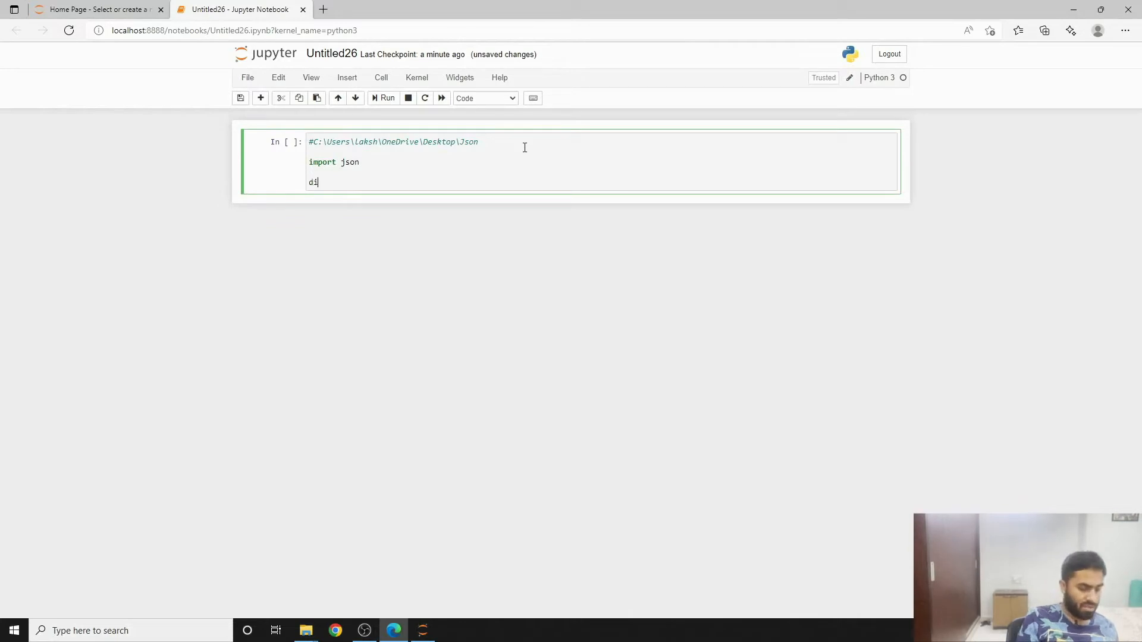
key(Backspace)
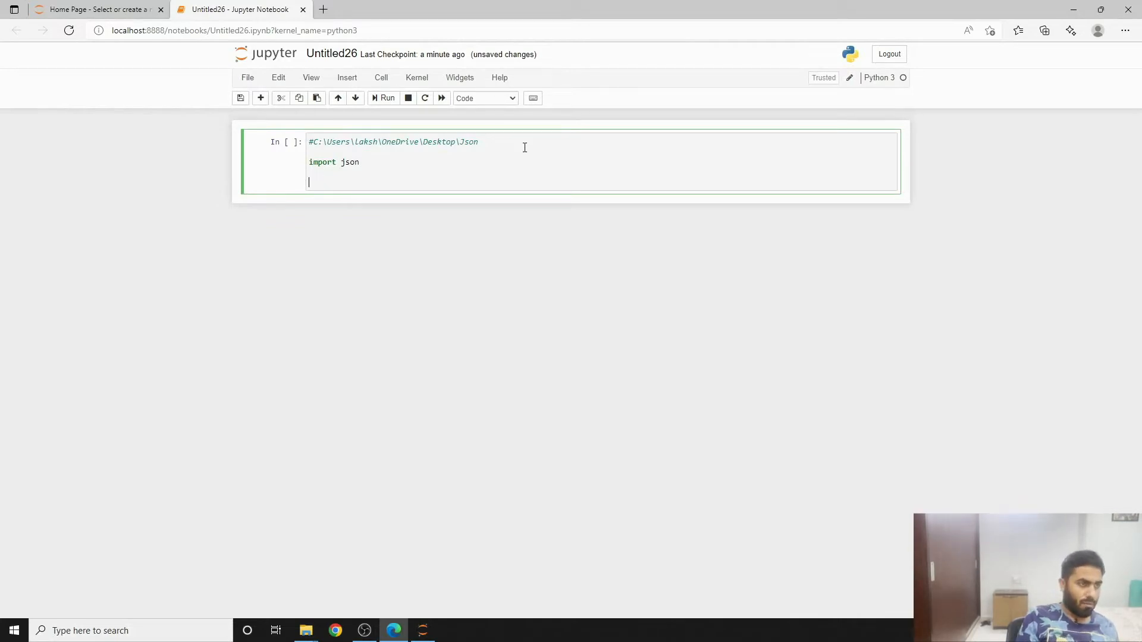
text(mydict)
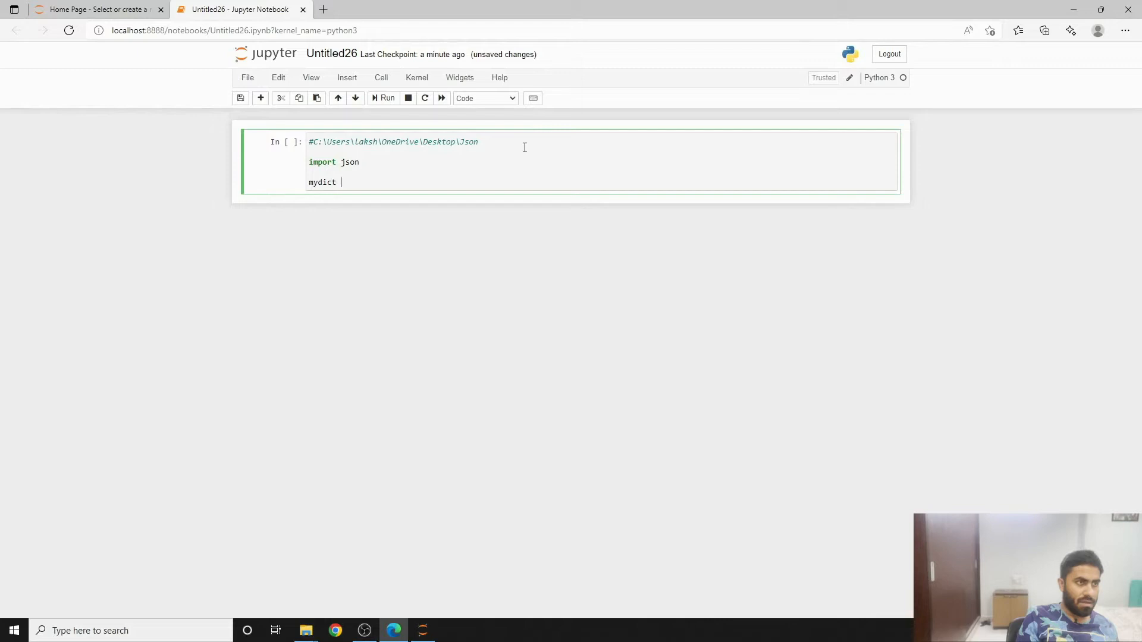
text(=)
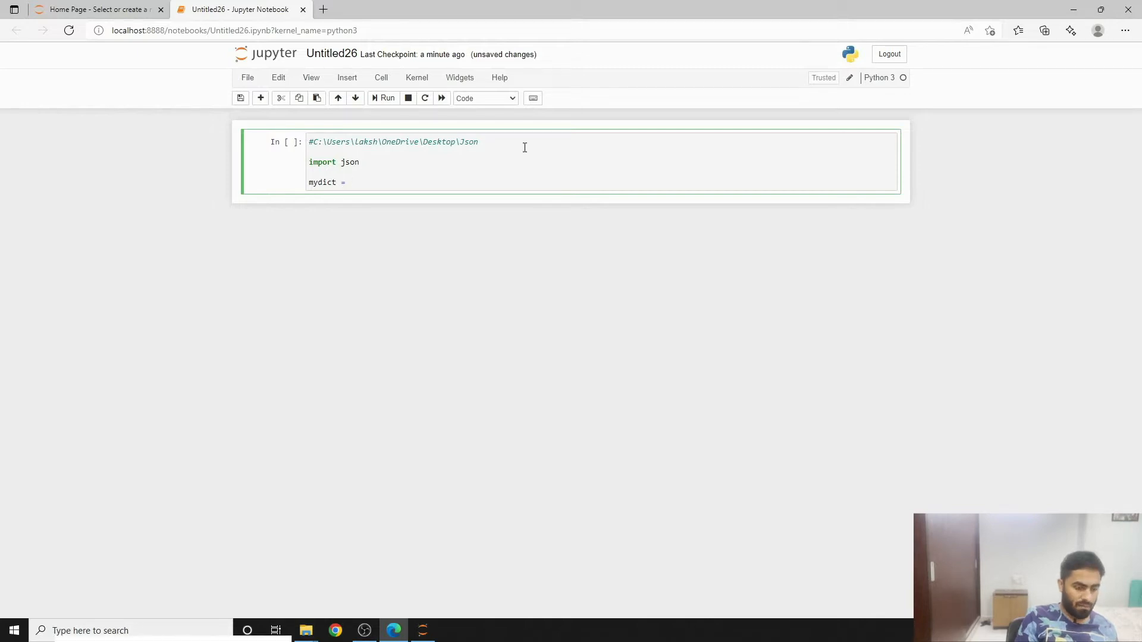
text({})
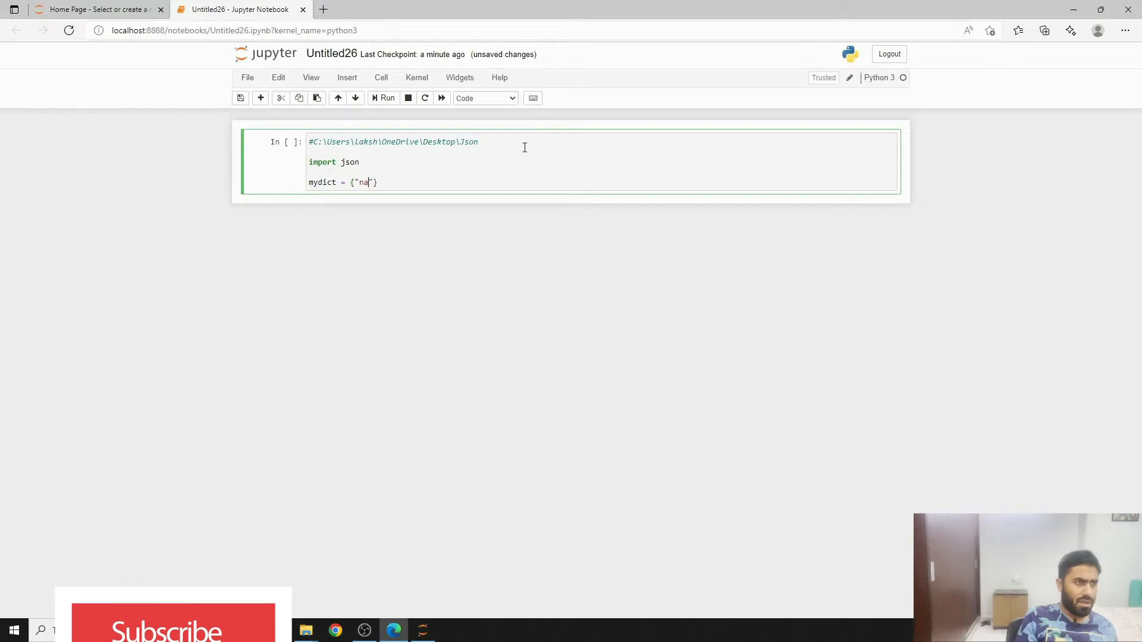
text(me": laks)
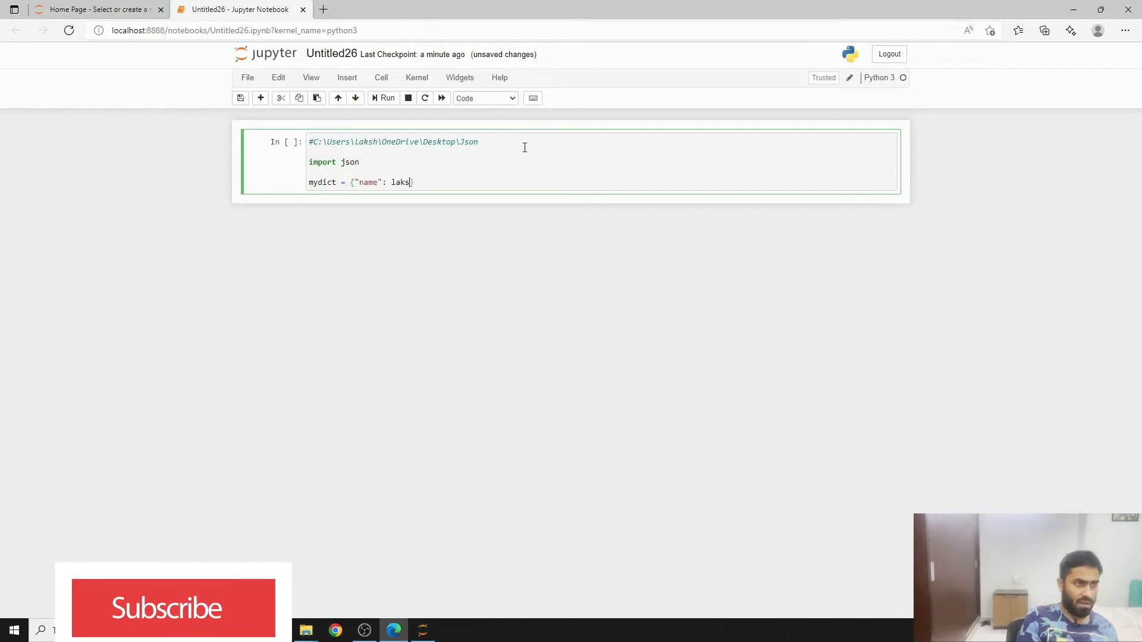
text(hay)
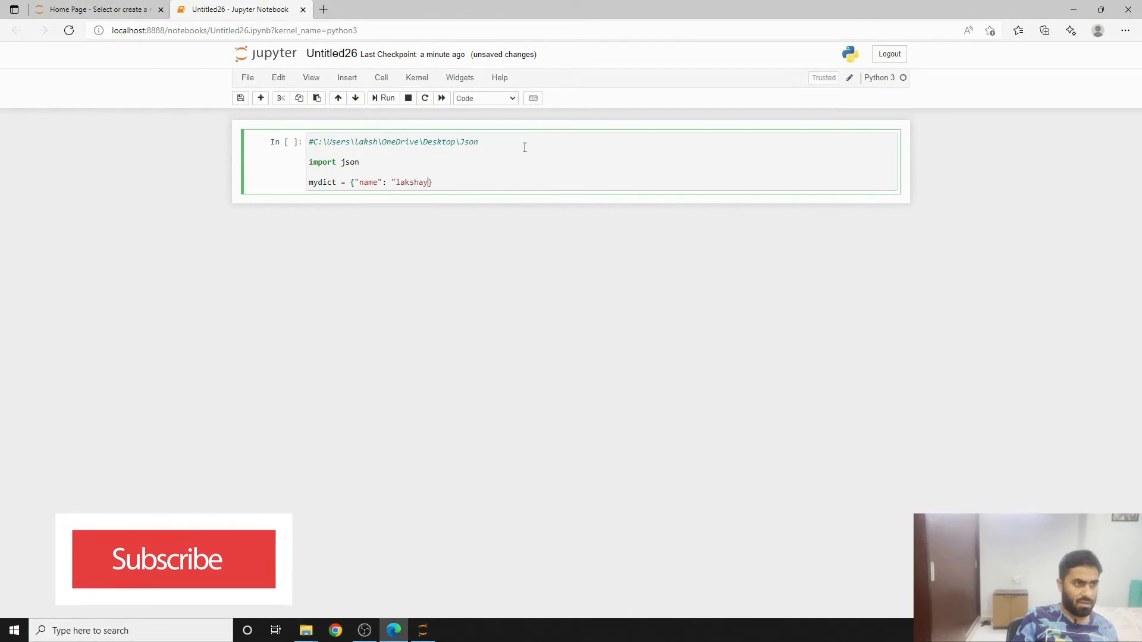
Add age and FavSubj 'Coding' to mydict, echo mydict, and run the cell.
text(,)
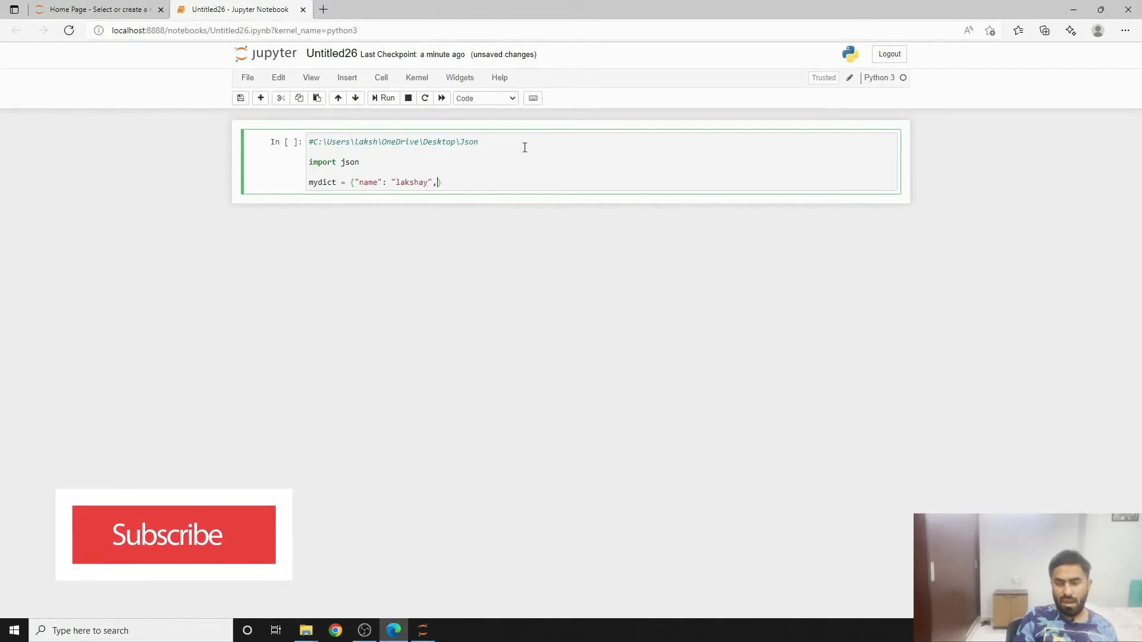
text("age":)
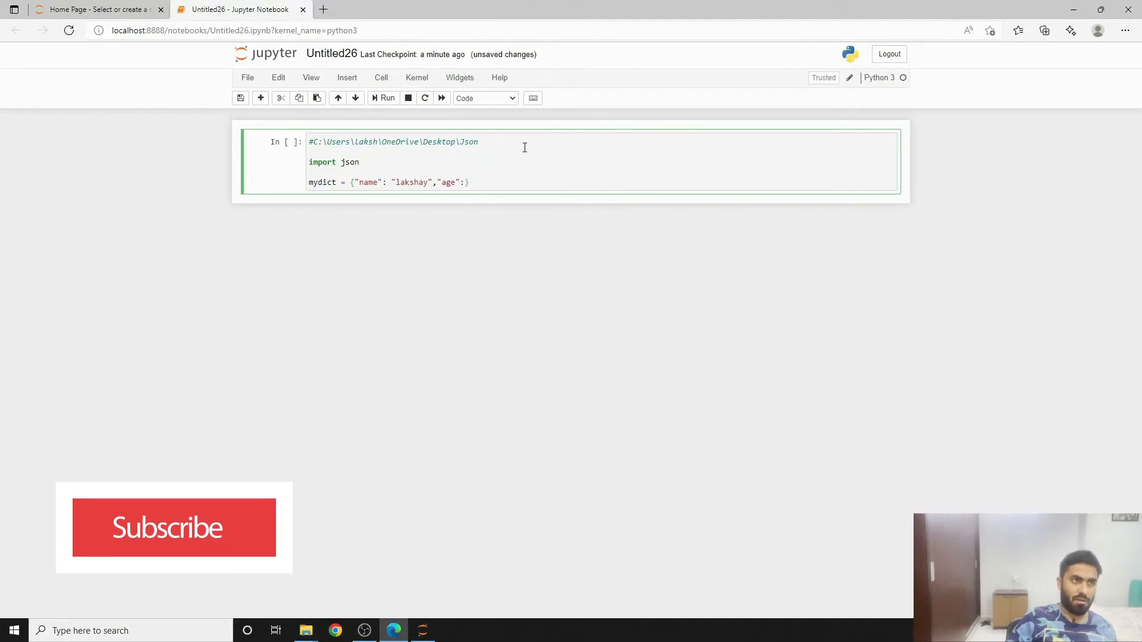
text(2)
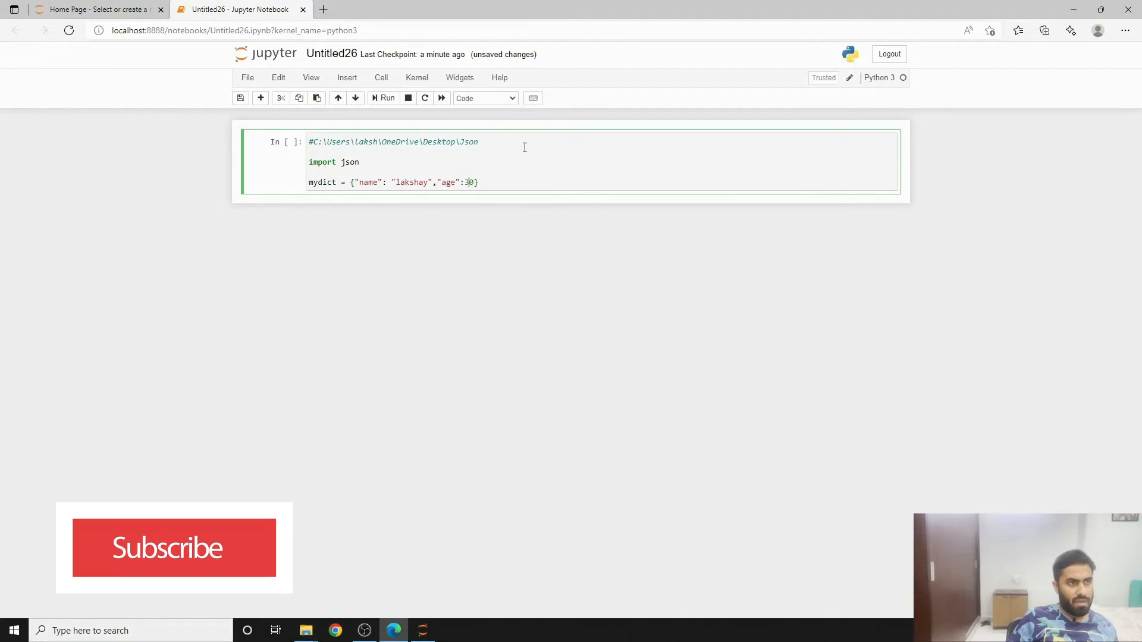
text(0)
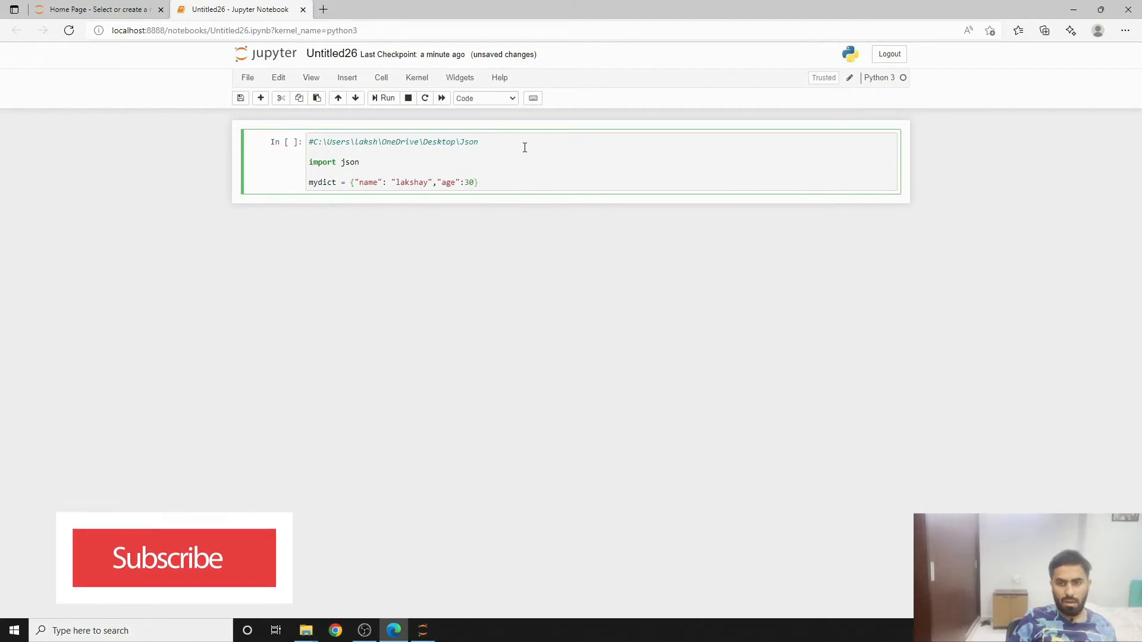
text(,)
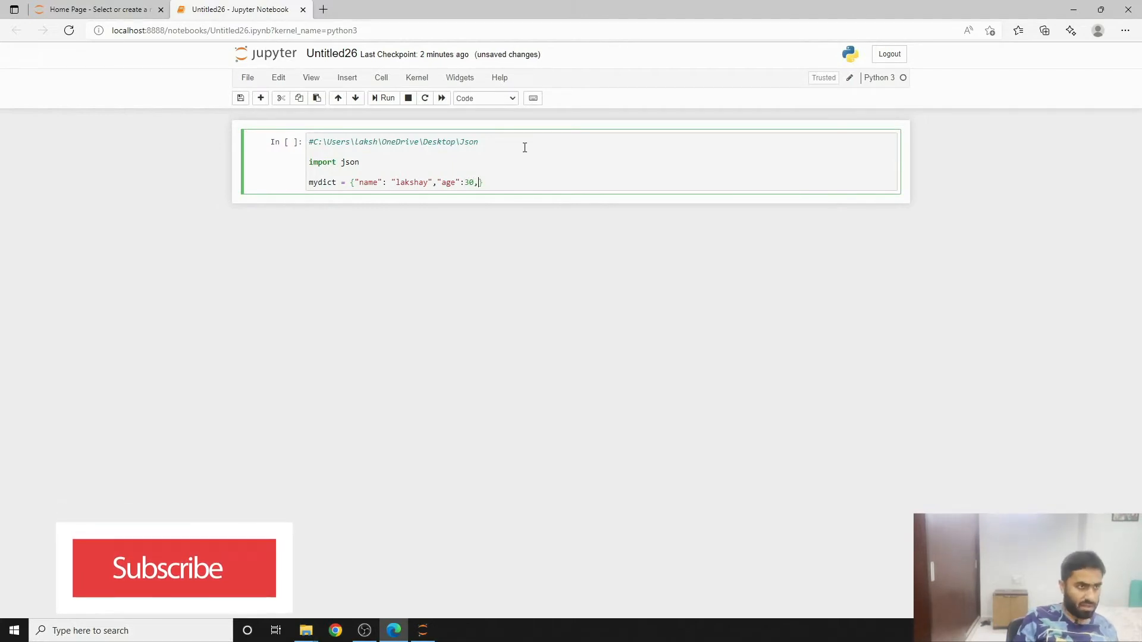
text(""})
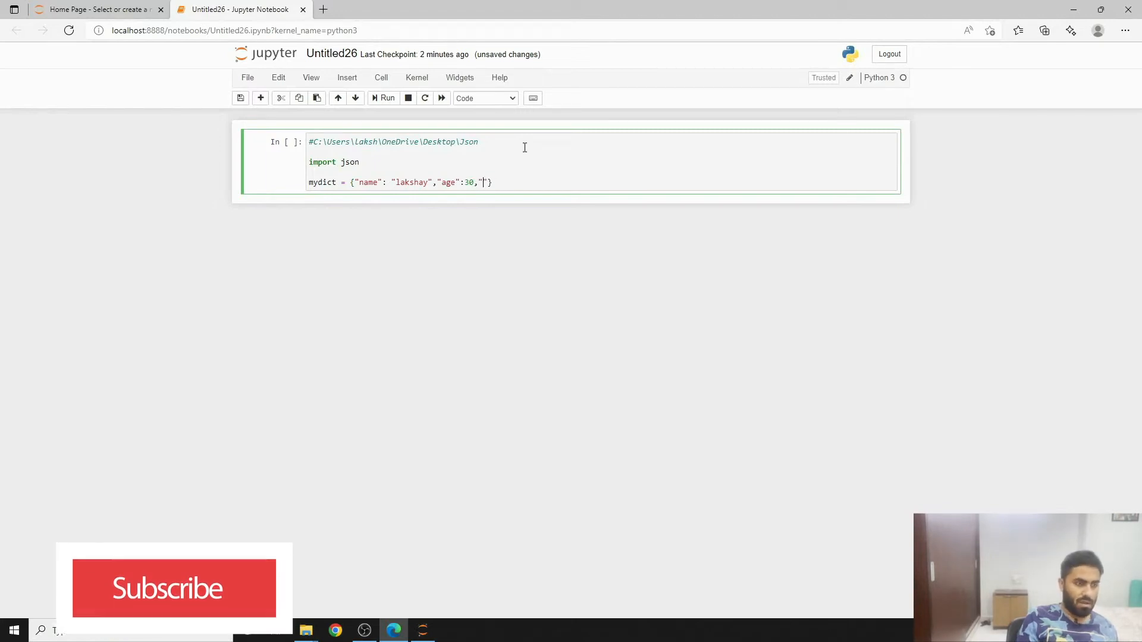
text(Fav)
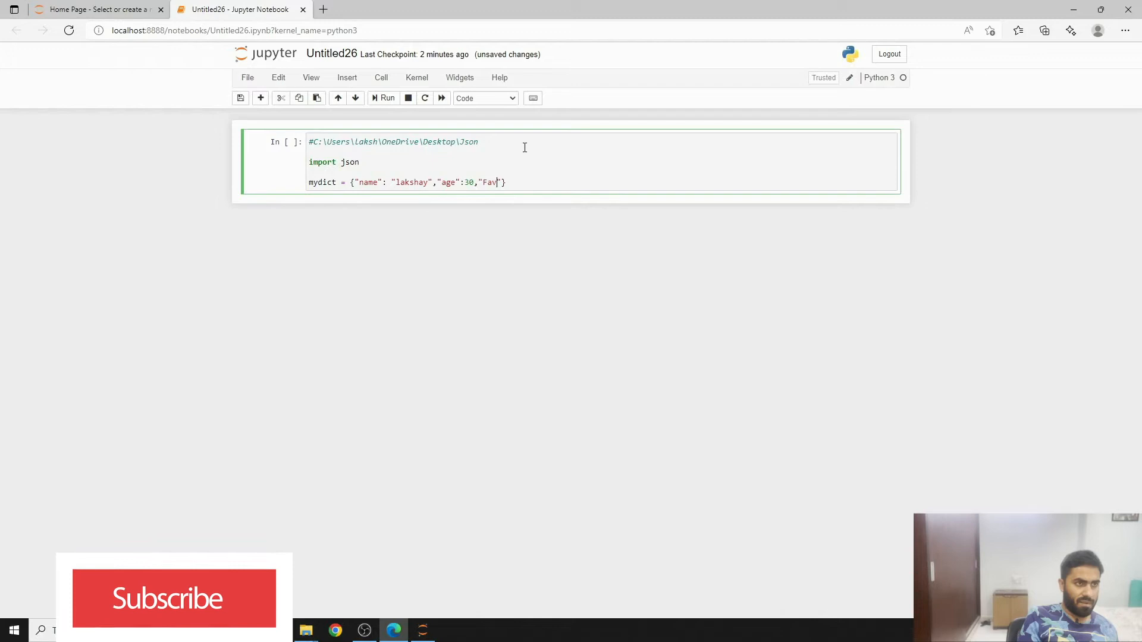
text(Subj)
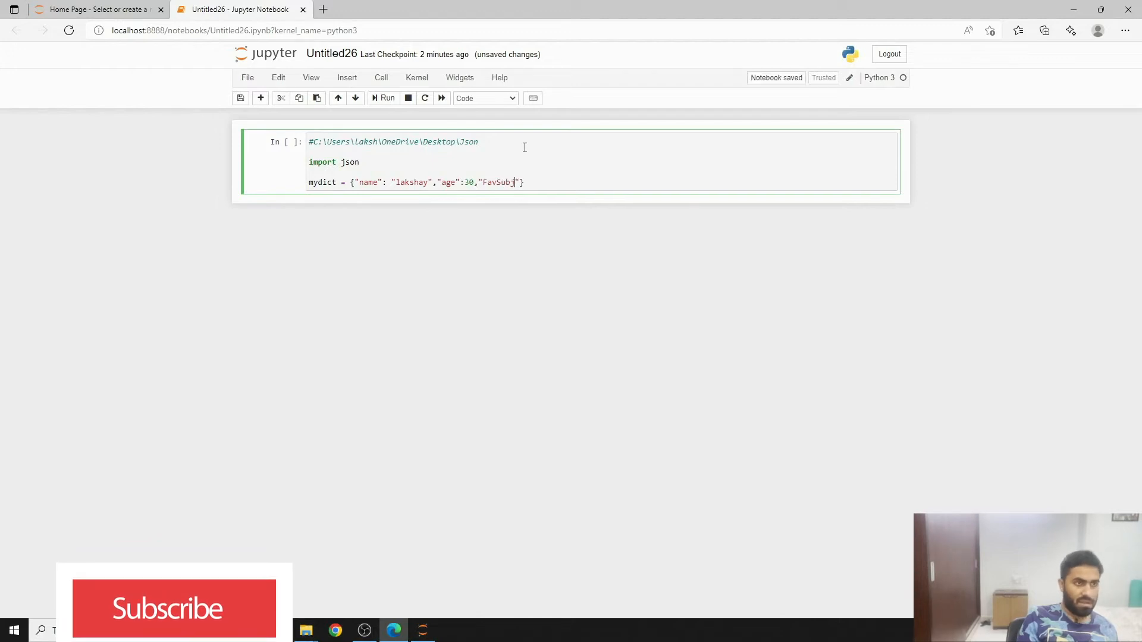
text(:)
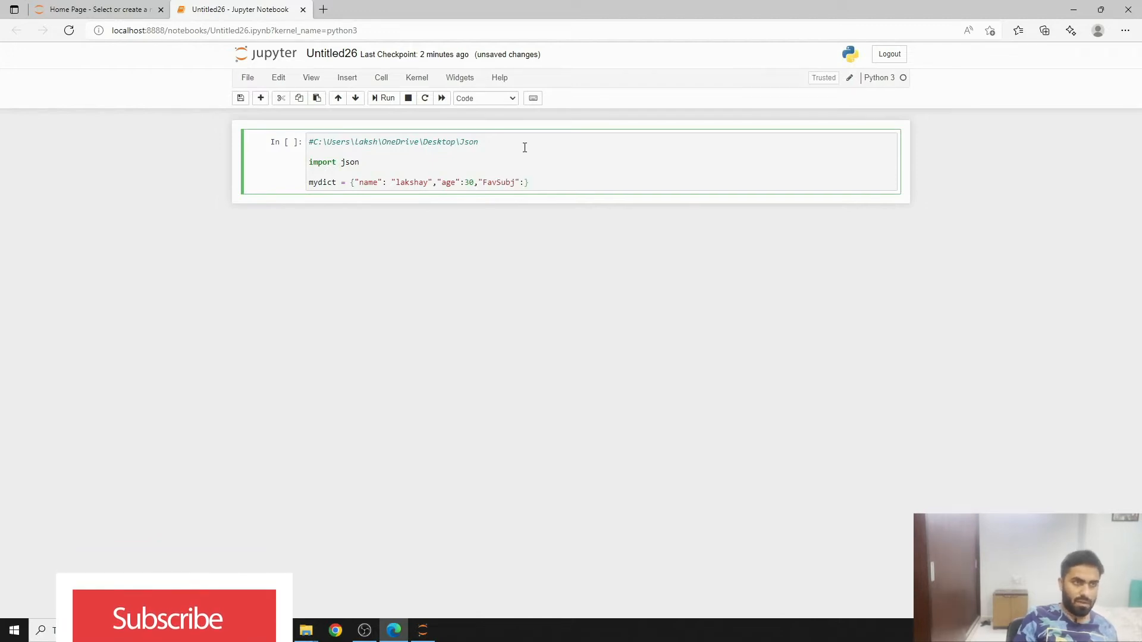
text("Coding"})
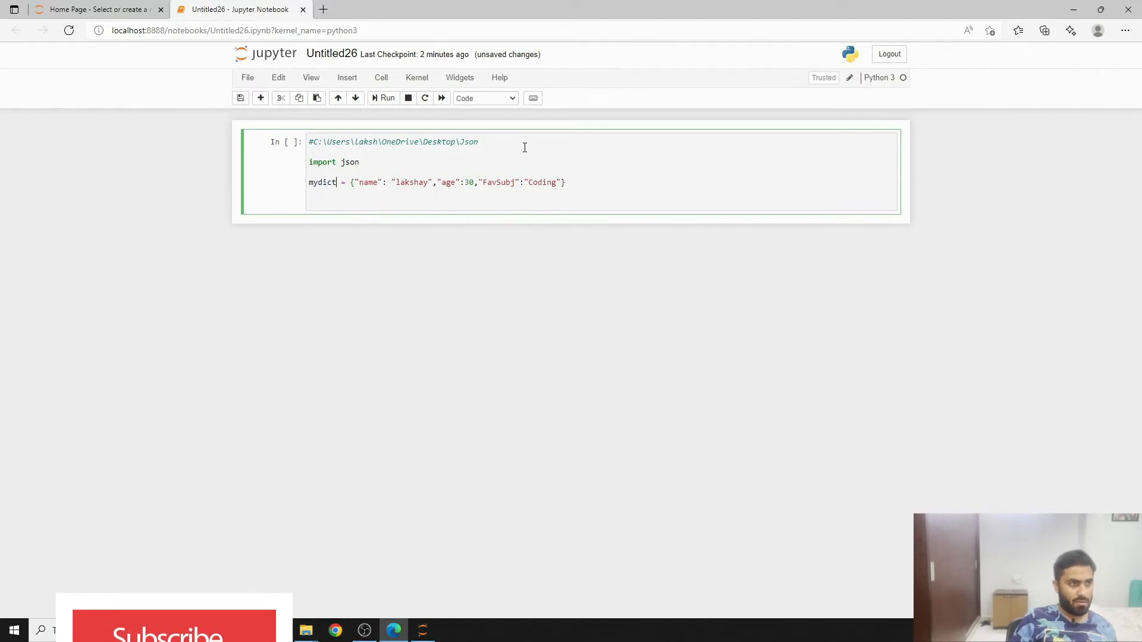
text(mydict)
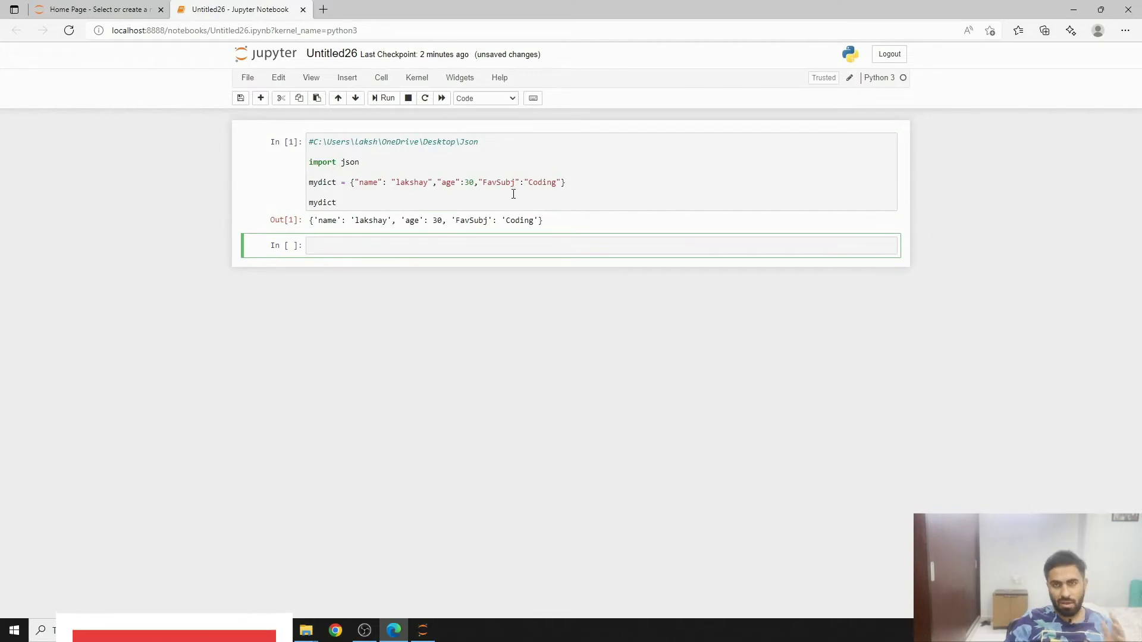
click(337, 202)
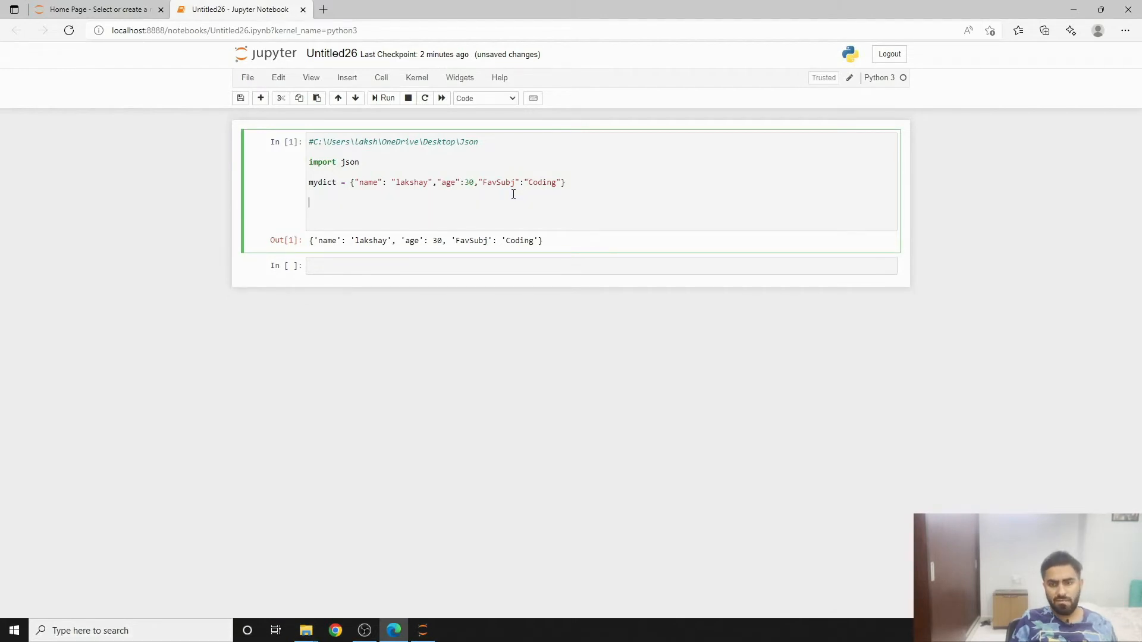
Add the line json_object = json.dumps(mydict, indent = 3) to the first cell.
text(jso)
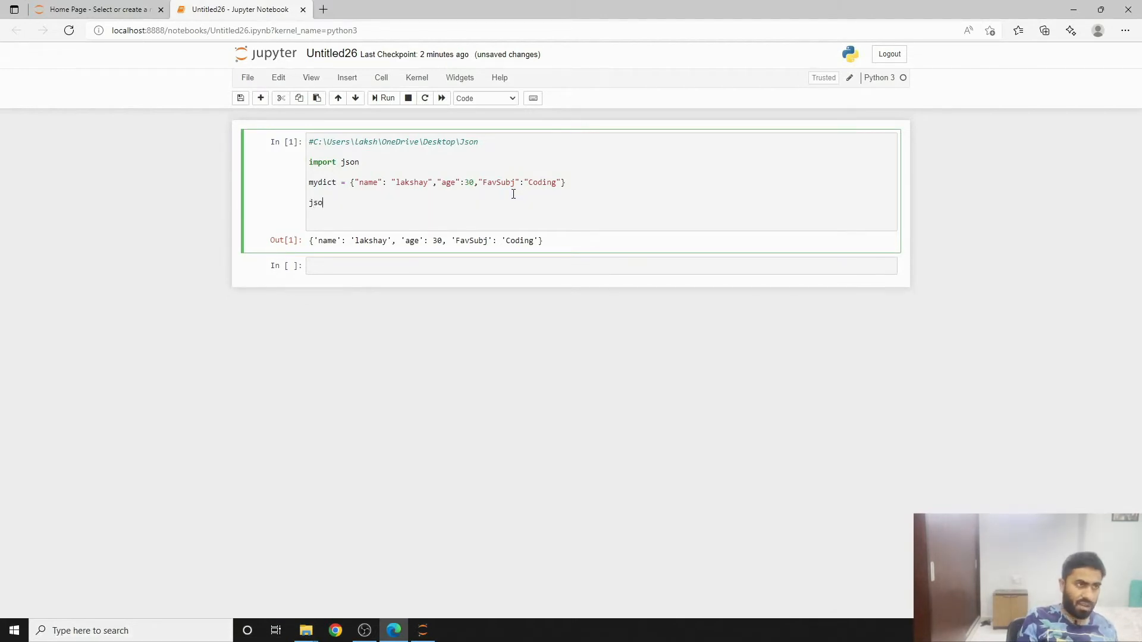
text(n_ob)
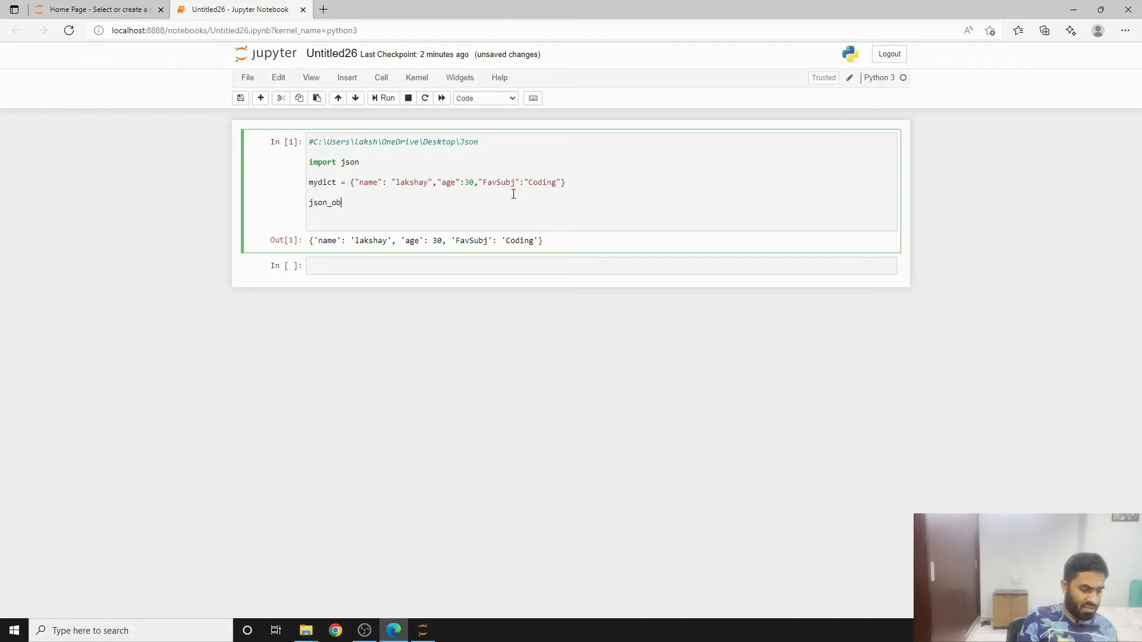
text(ject =)
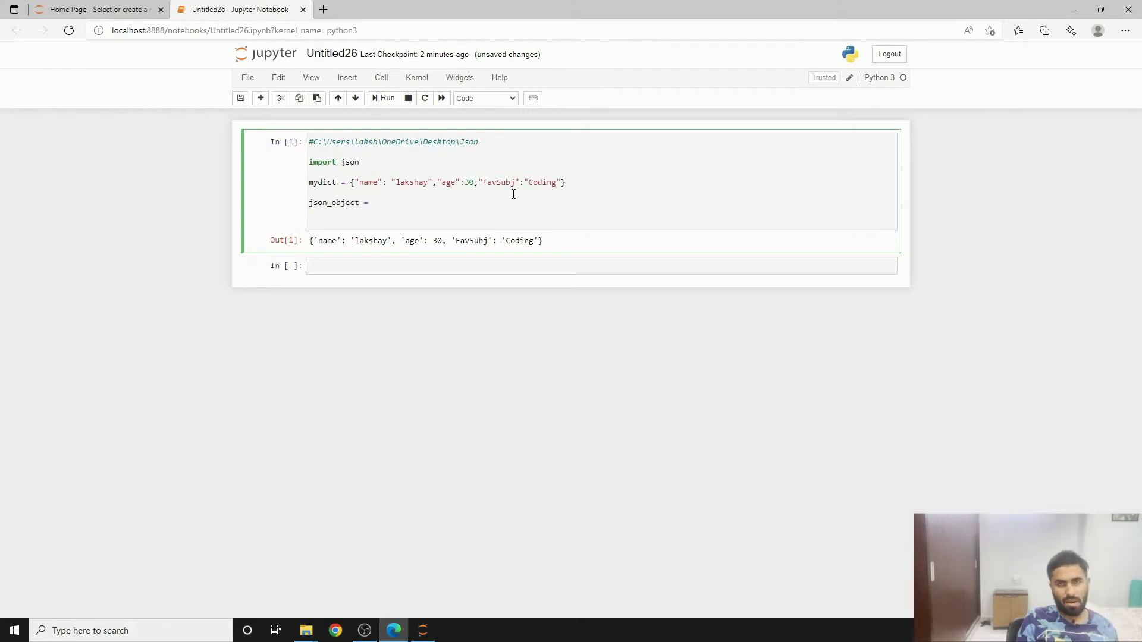
text(j)
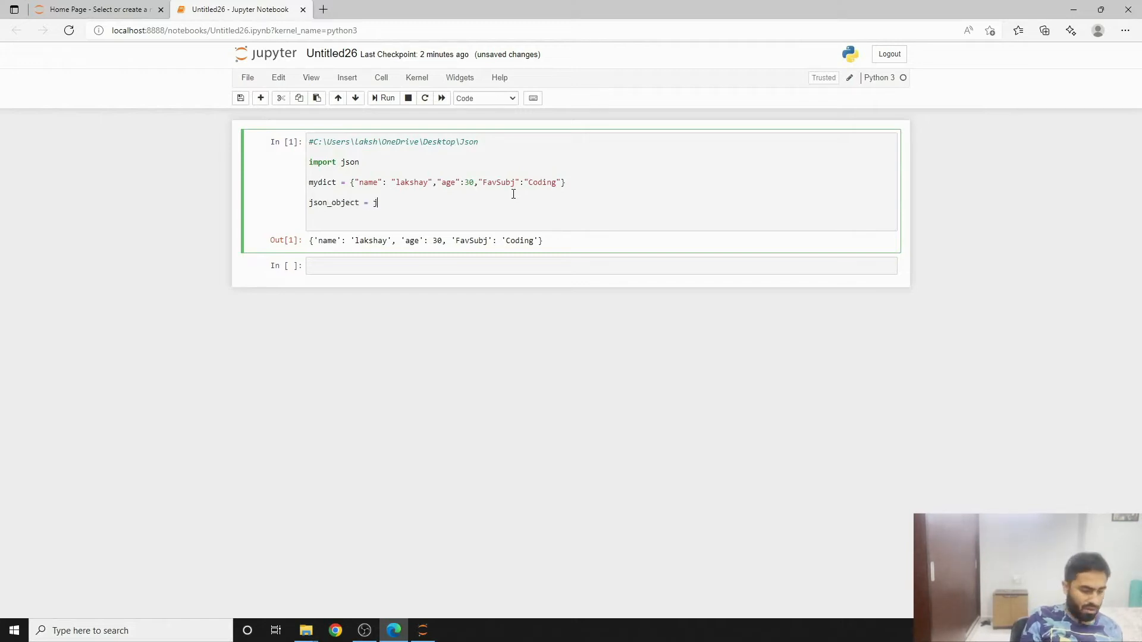
text(son.sum)
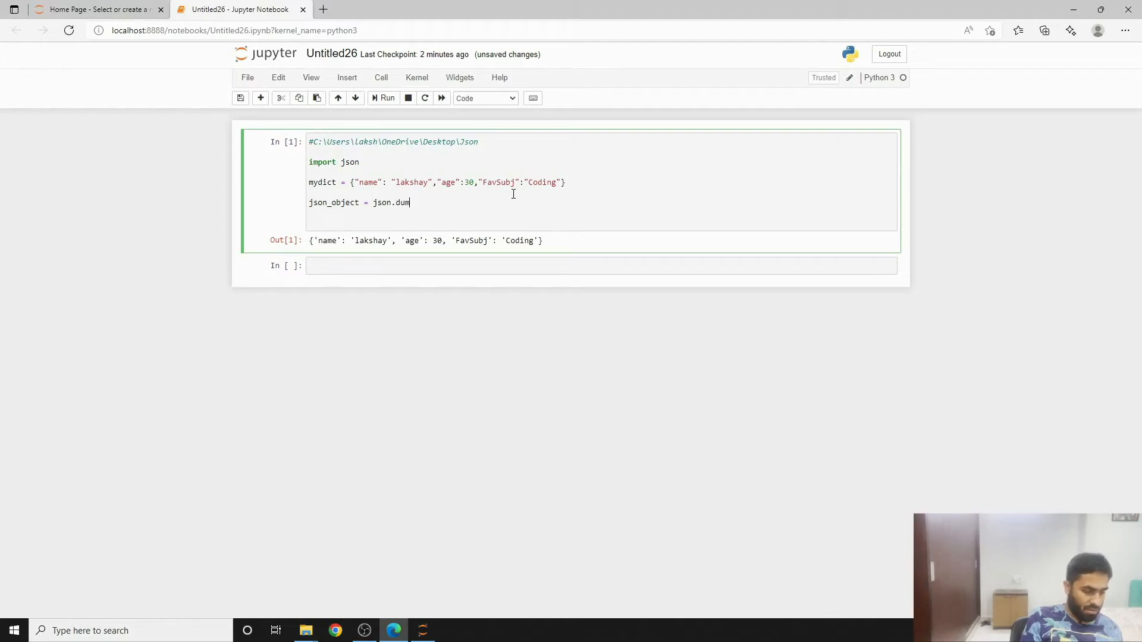
text(ps)
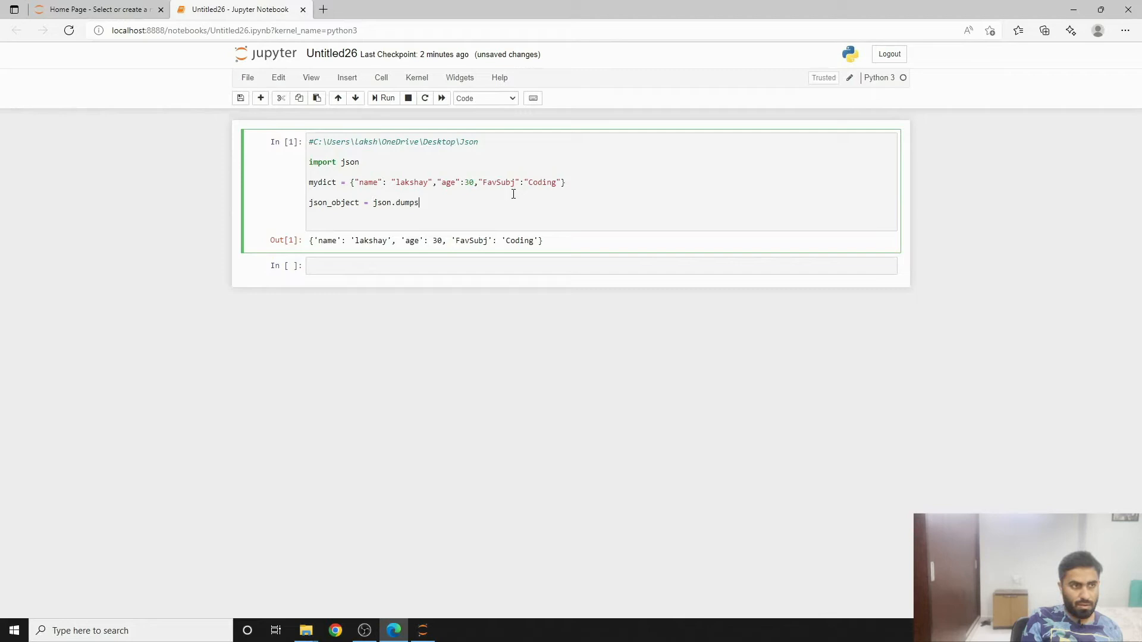
text(())
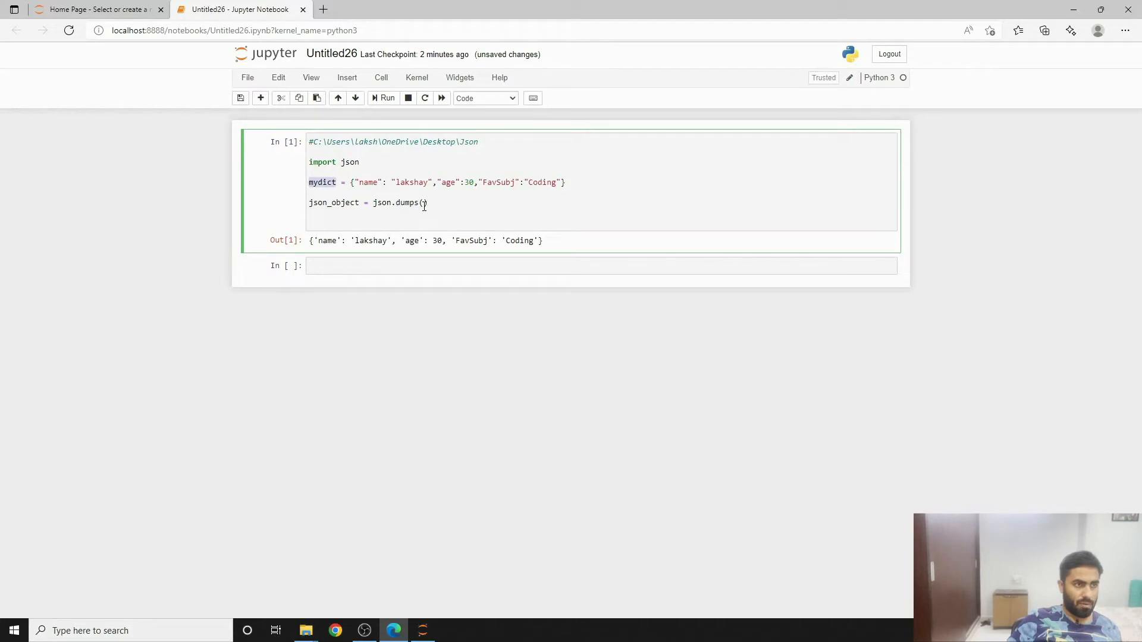
text(mydict,)
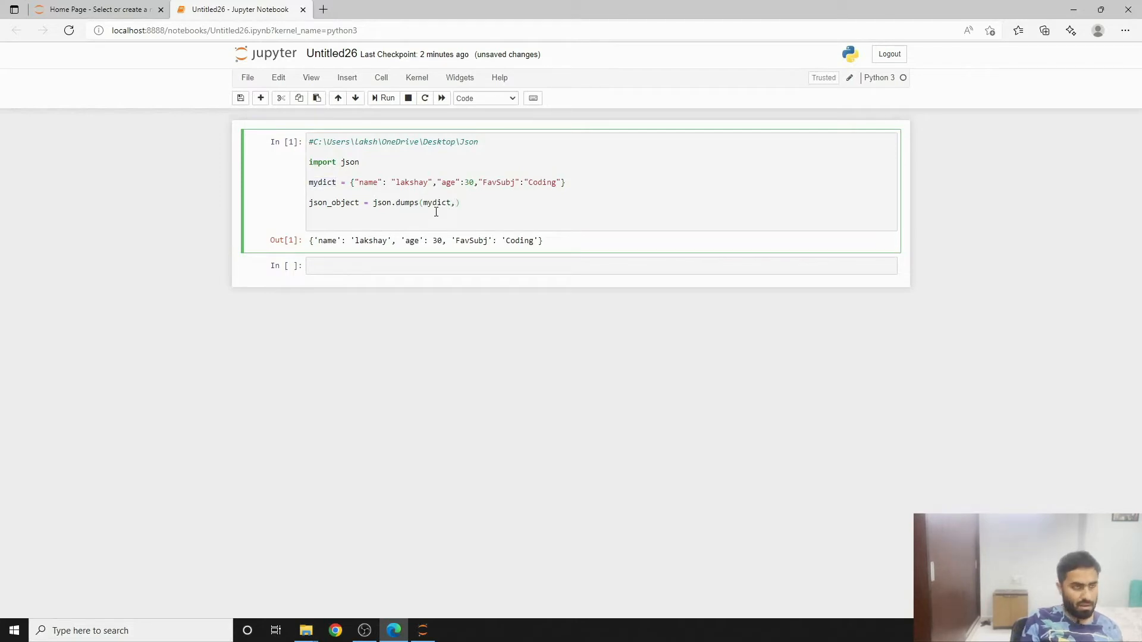
text(,indent =)
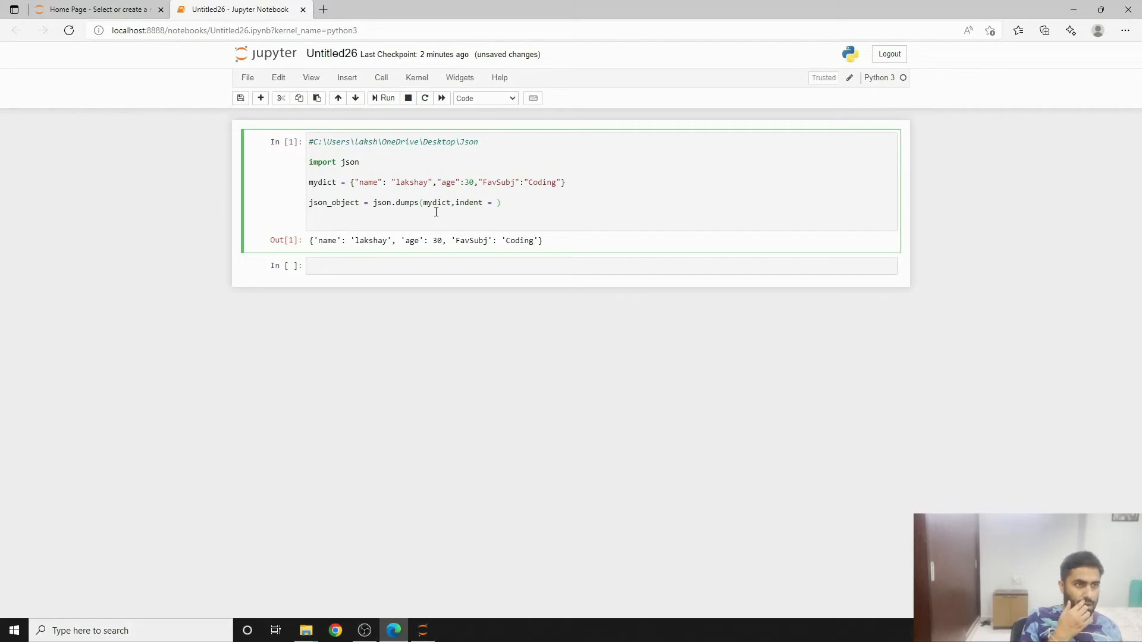
text(3)
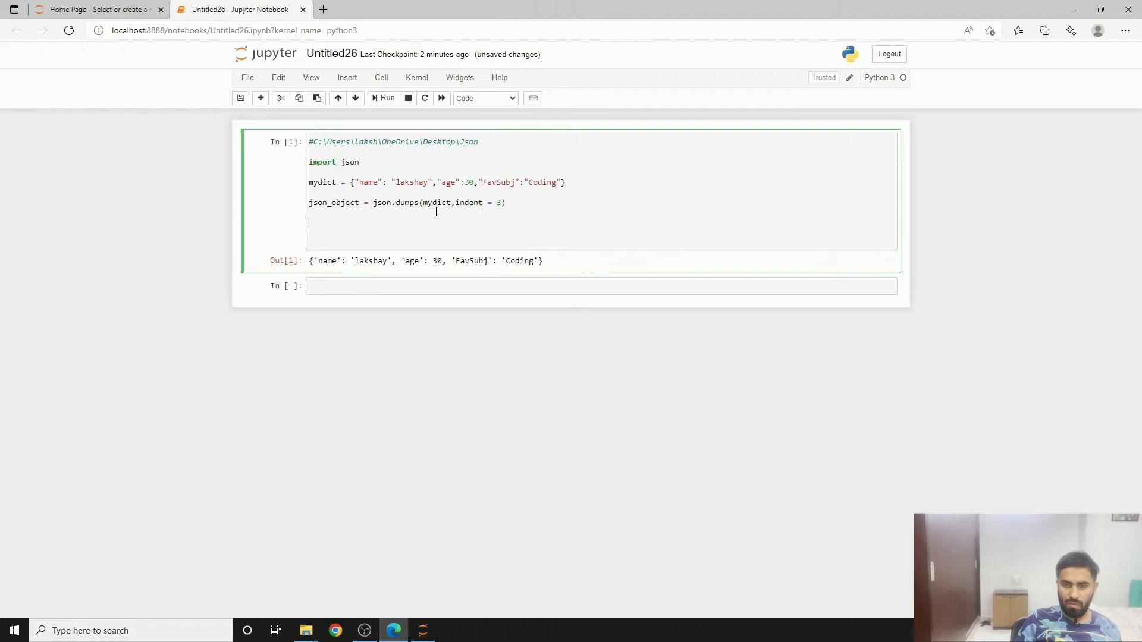
Append myFile.json to the comment path and open that path in a with open(...) call.
text(w)
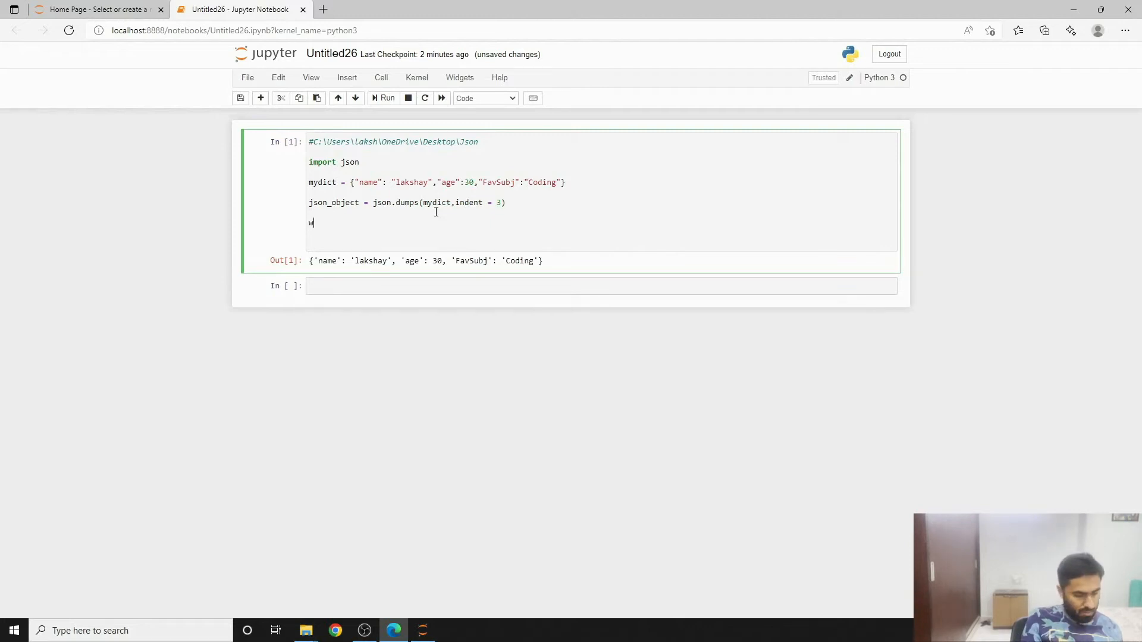
text(ith open)
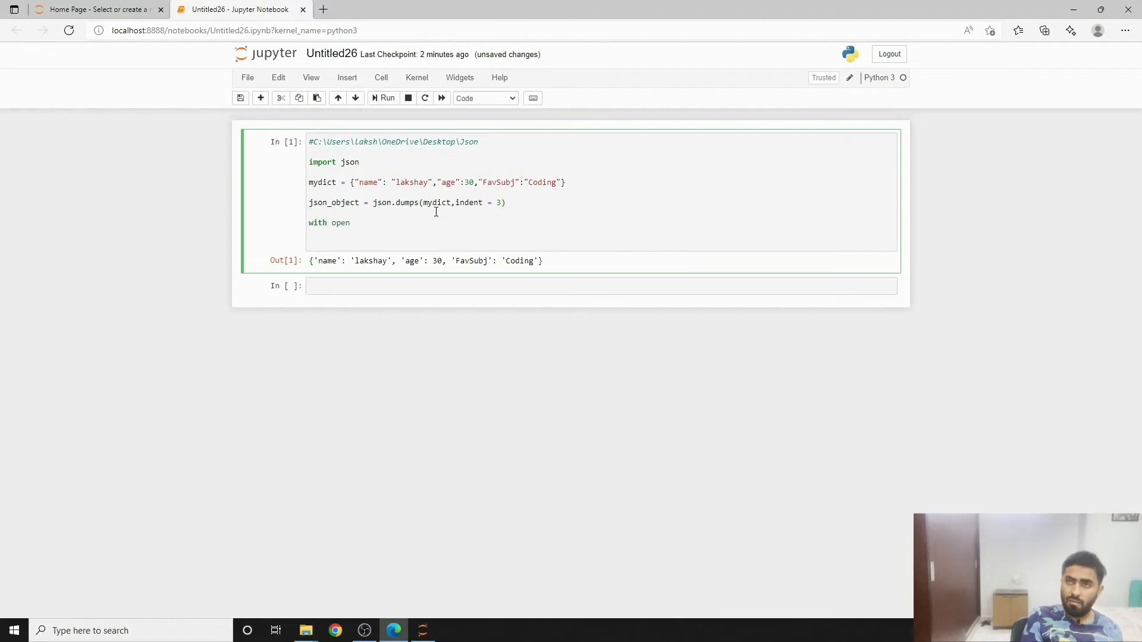
text(())
text(\m)
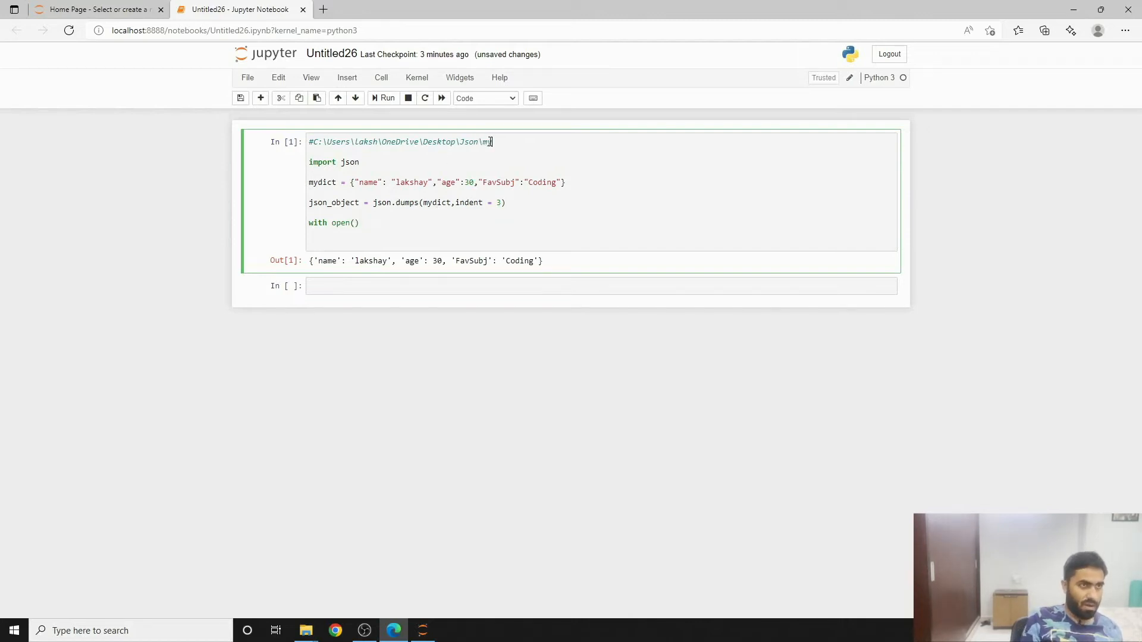
text(File.)
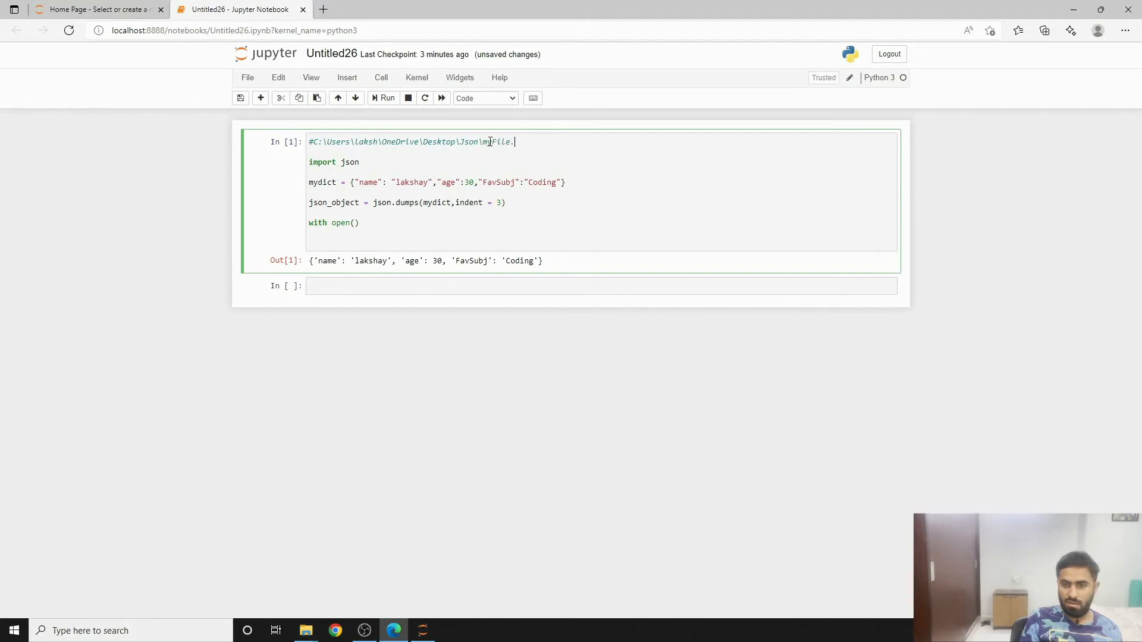
text(json)
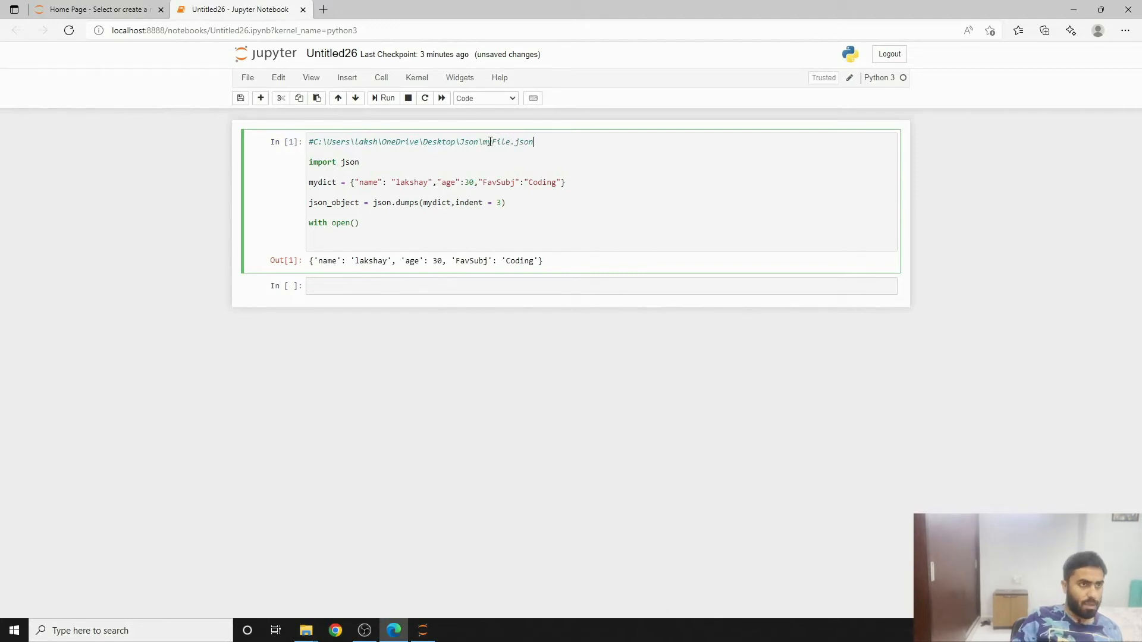
drag(421, 141, 533, 142)
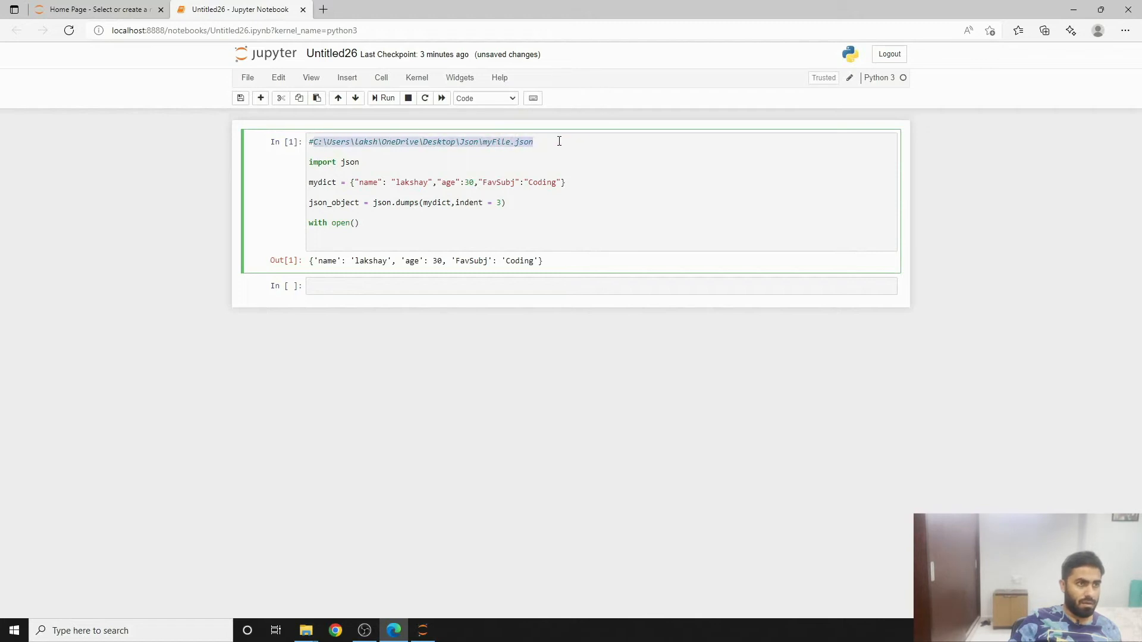
text(C:\Users\laksh\OneDrive\Desktop\Json\myFile.json")
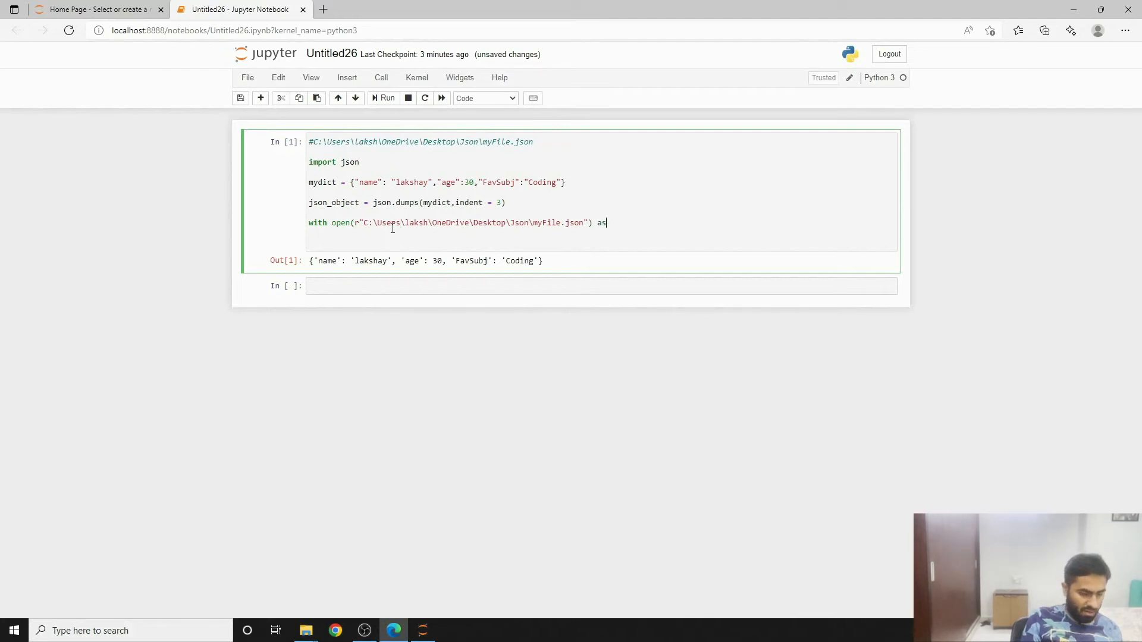
Bind the file as outputfile and call outputfile.write(json_object) inside the block.
text(outputfile)
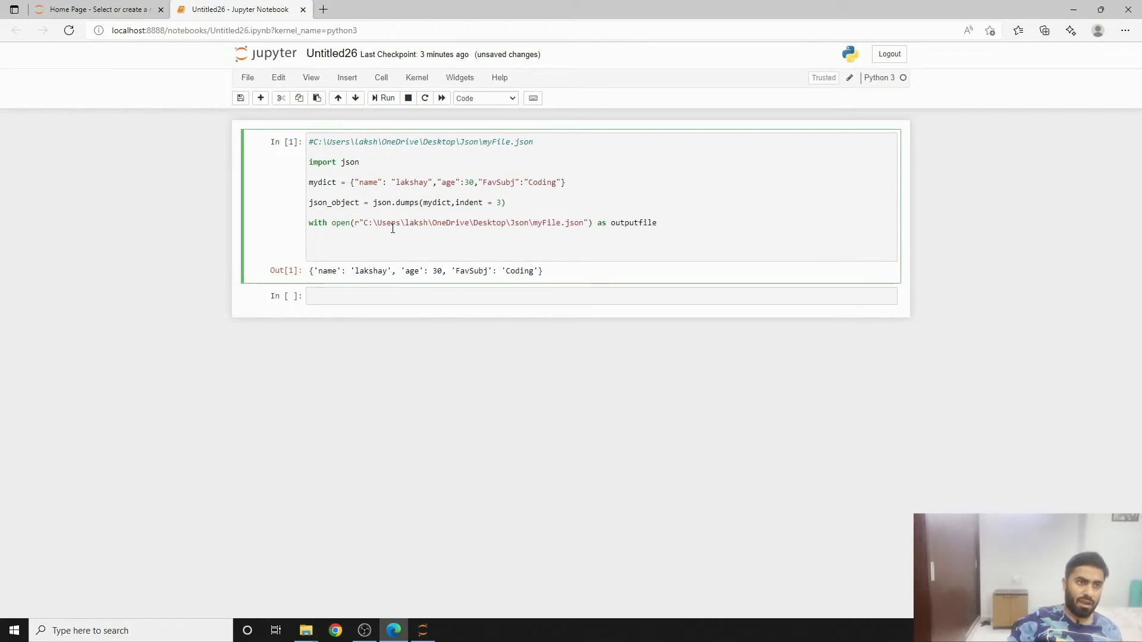
click(655, 223)
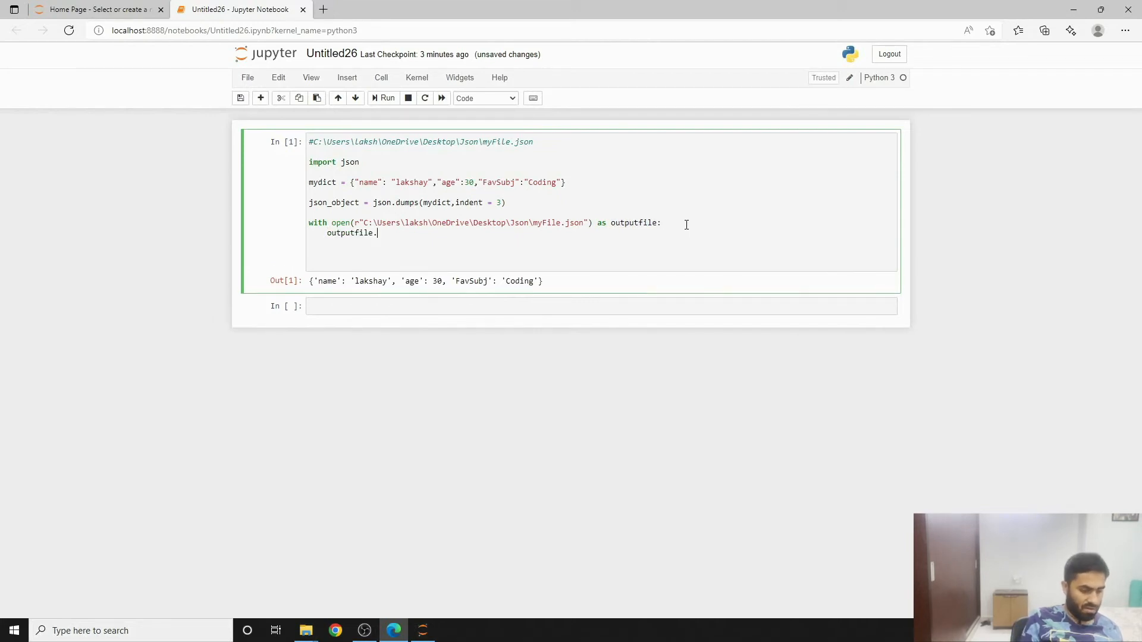
text(write())
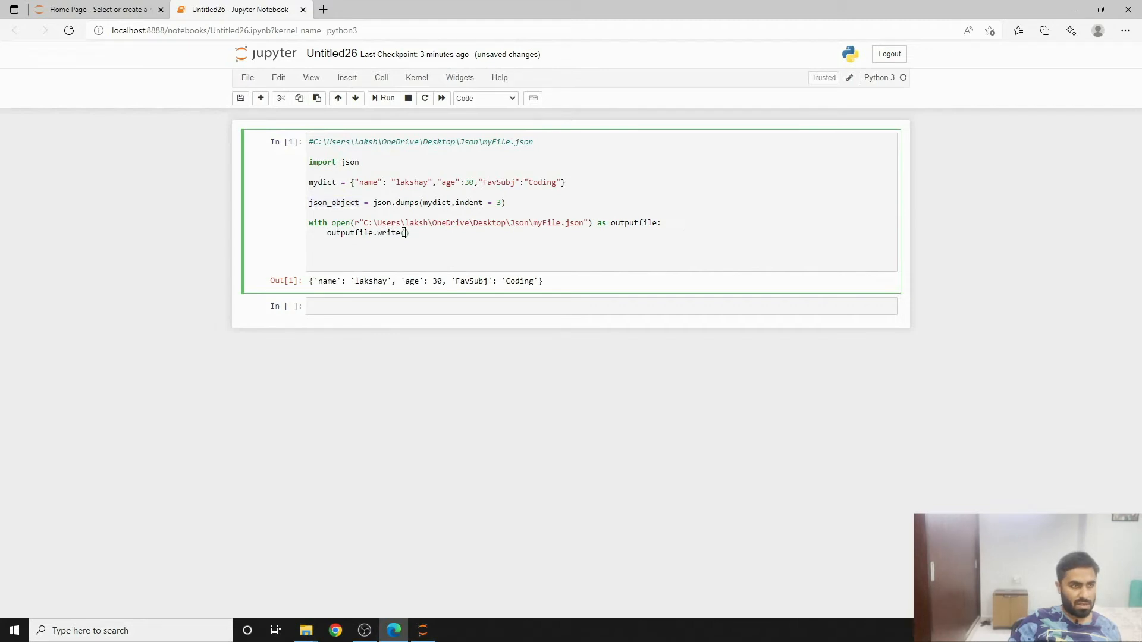
text(json_object))
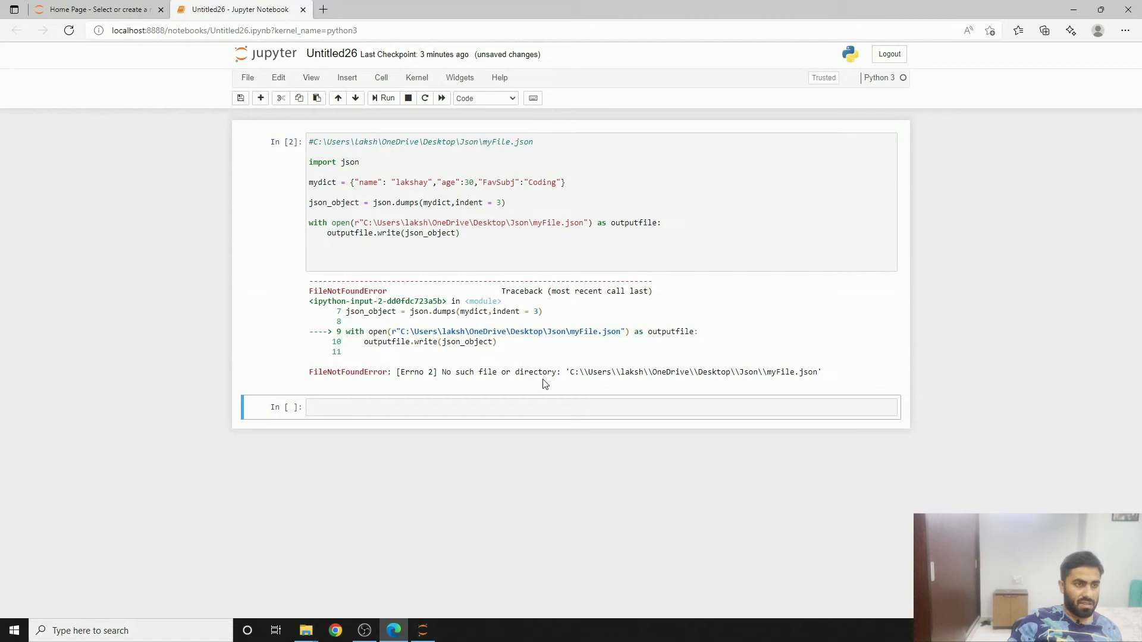
mouse_move(729, 390)
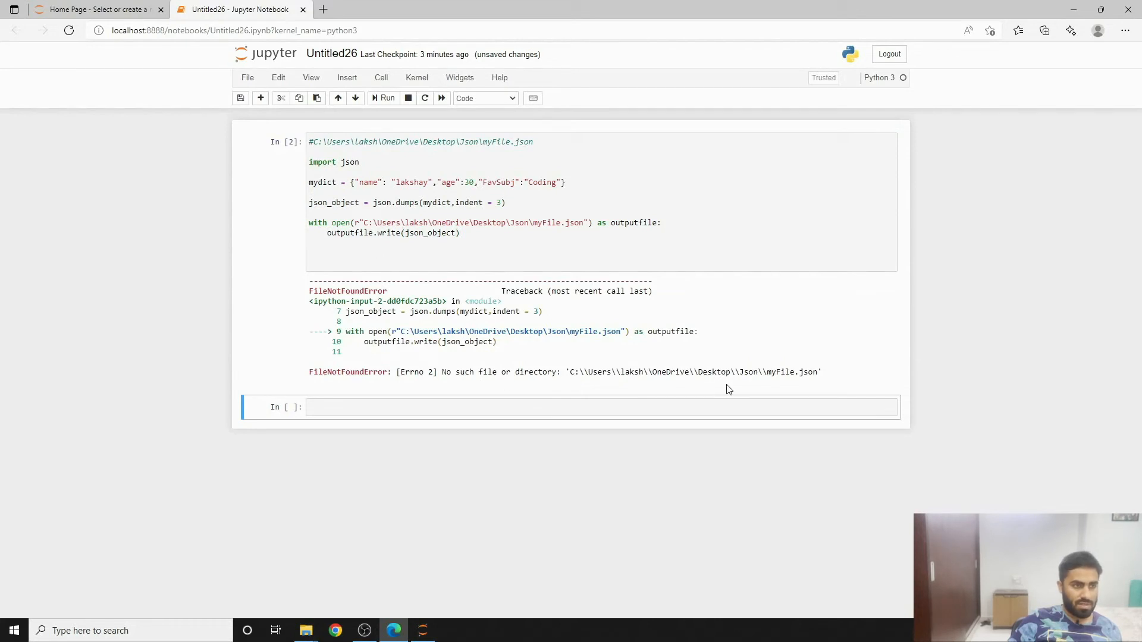
mouse_move(659, 388)
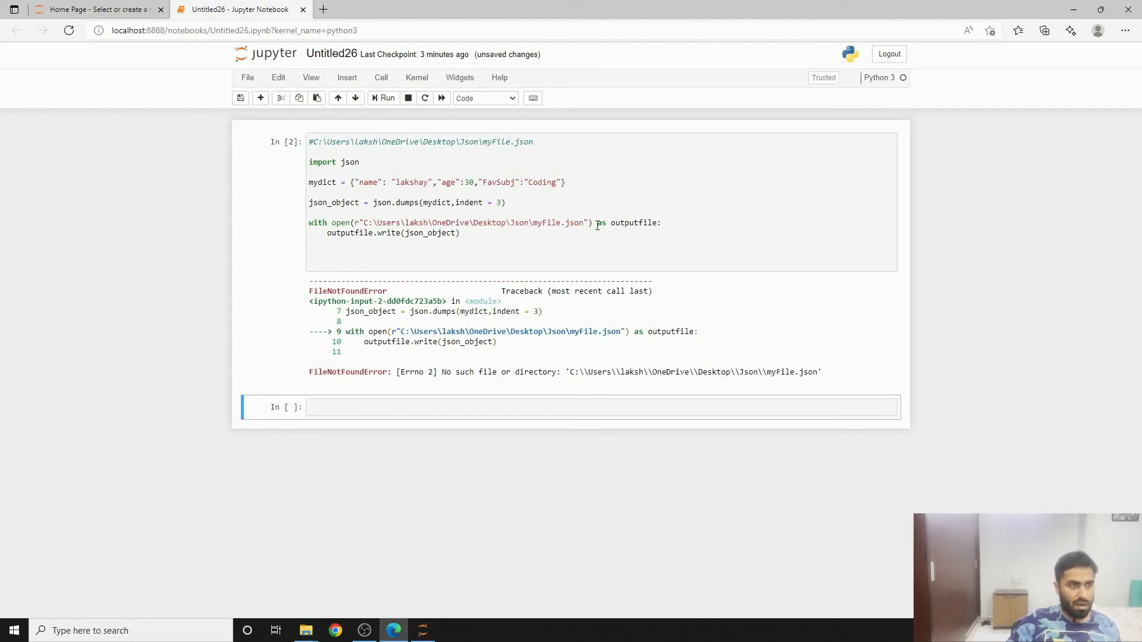
Pass "w" write mode to open() and rerun the cell without error.
text(,))
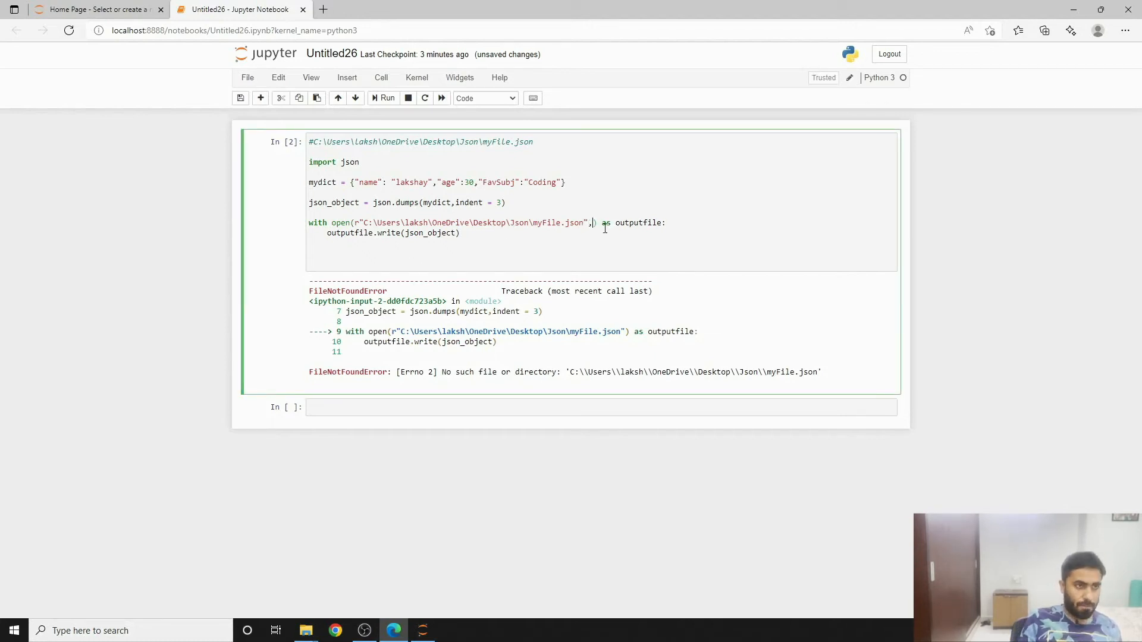
text("w")
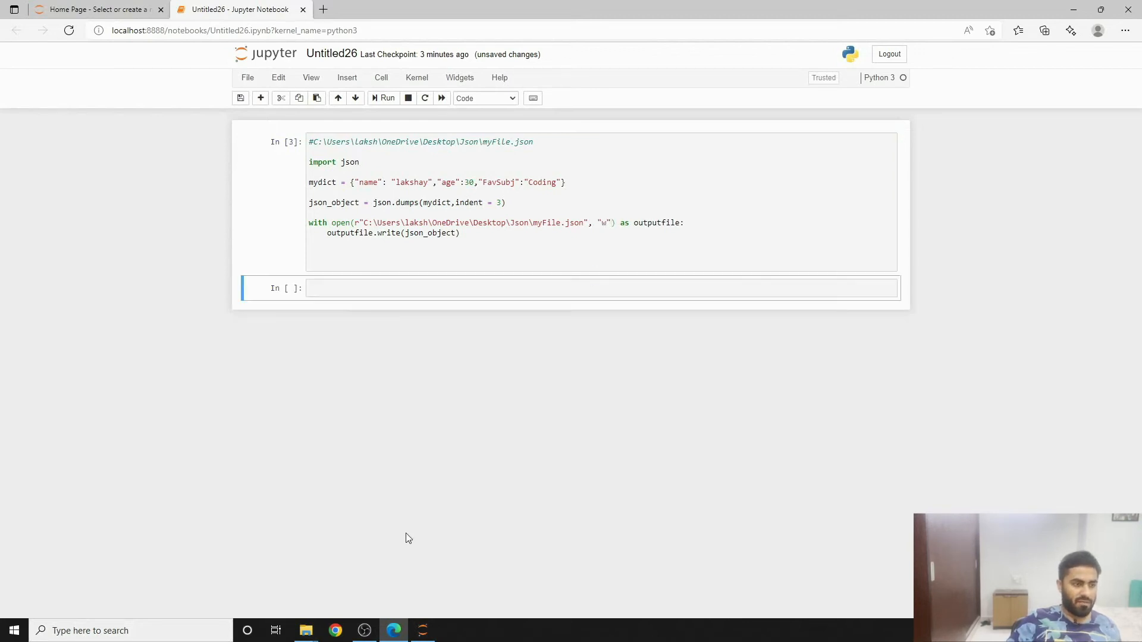
View myFile.json in Notepad via Open with, without setting a default, then close Notepad.
click(305, 630)
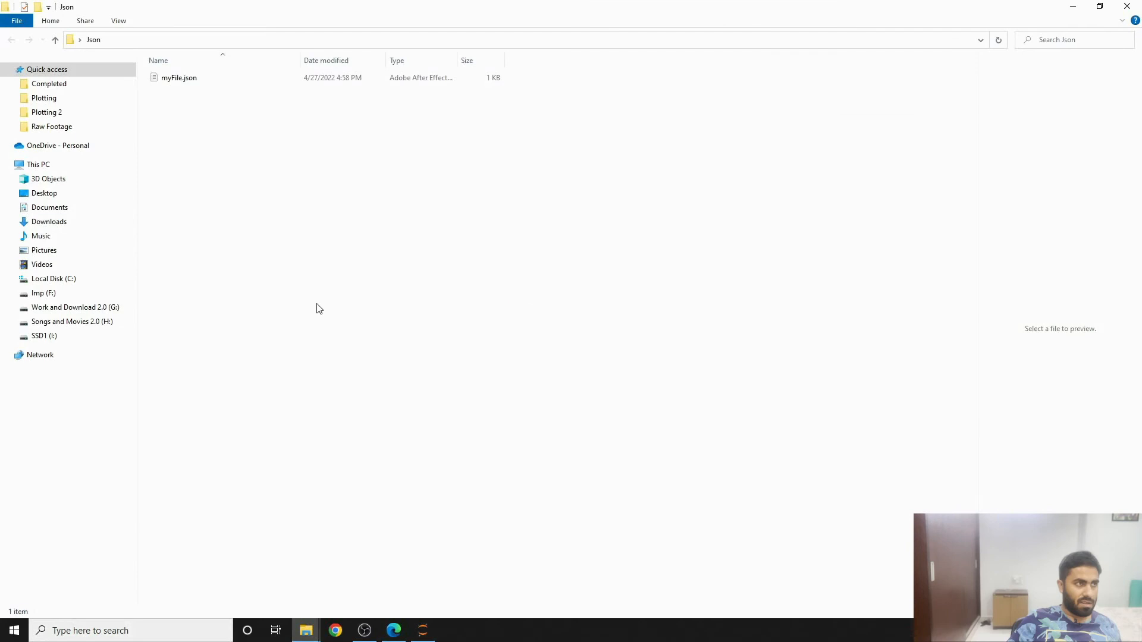
click(179, 77)
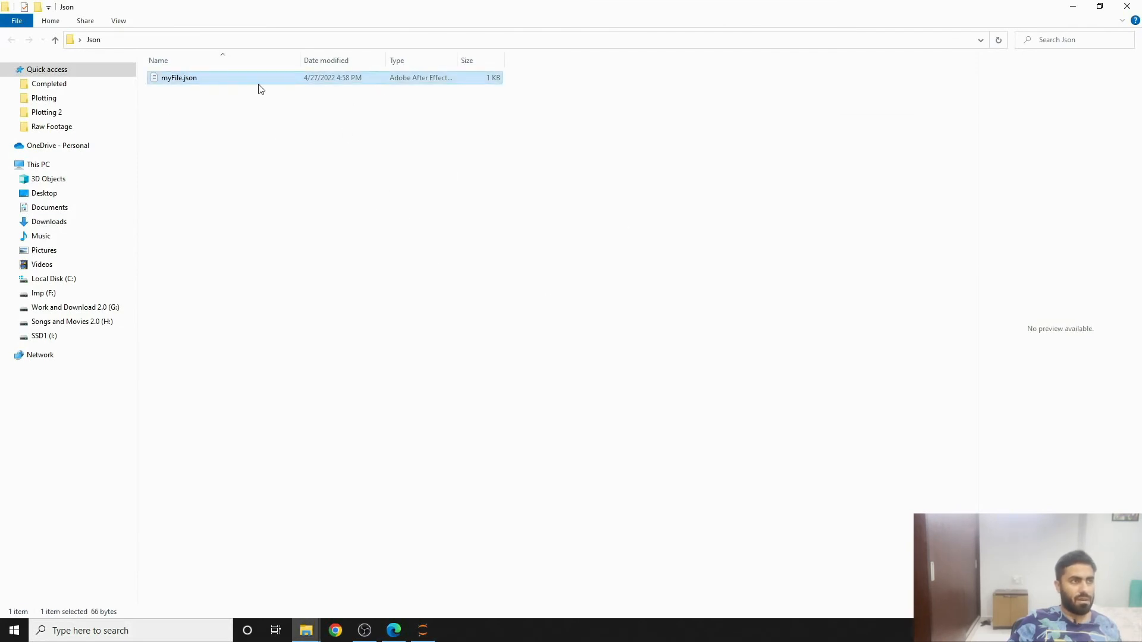
right_click(178, 79)
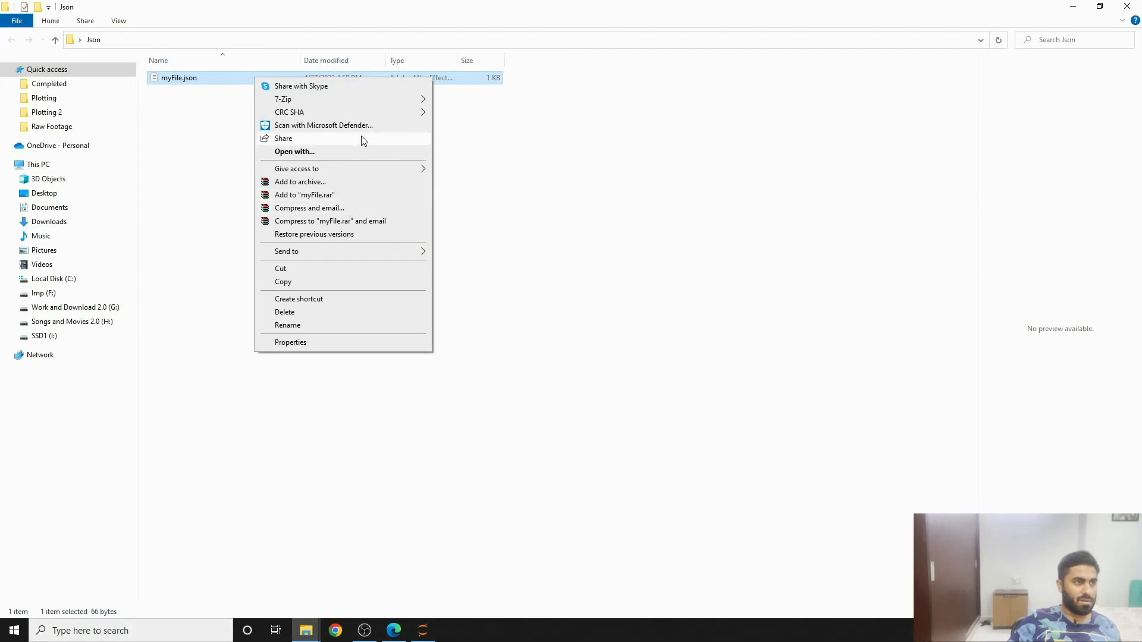
mouse_move(343, 251)
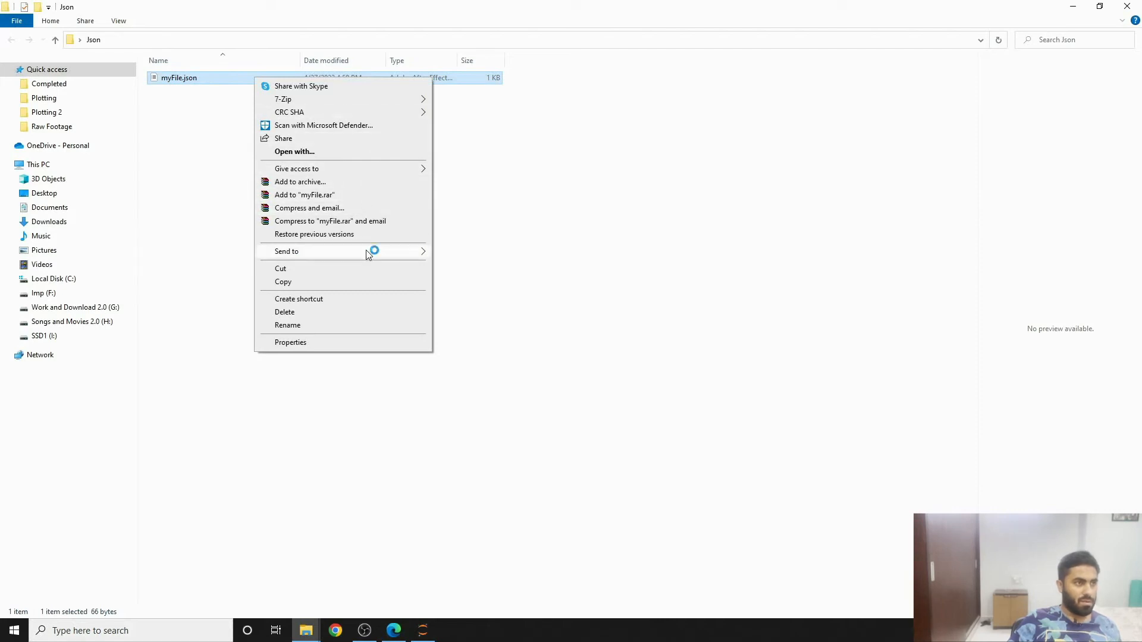
click(294, 151)
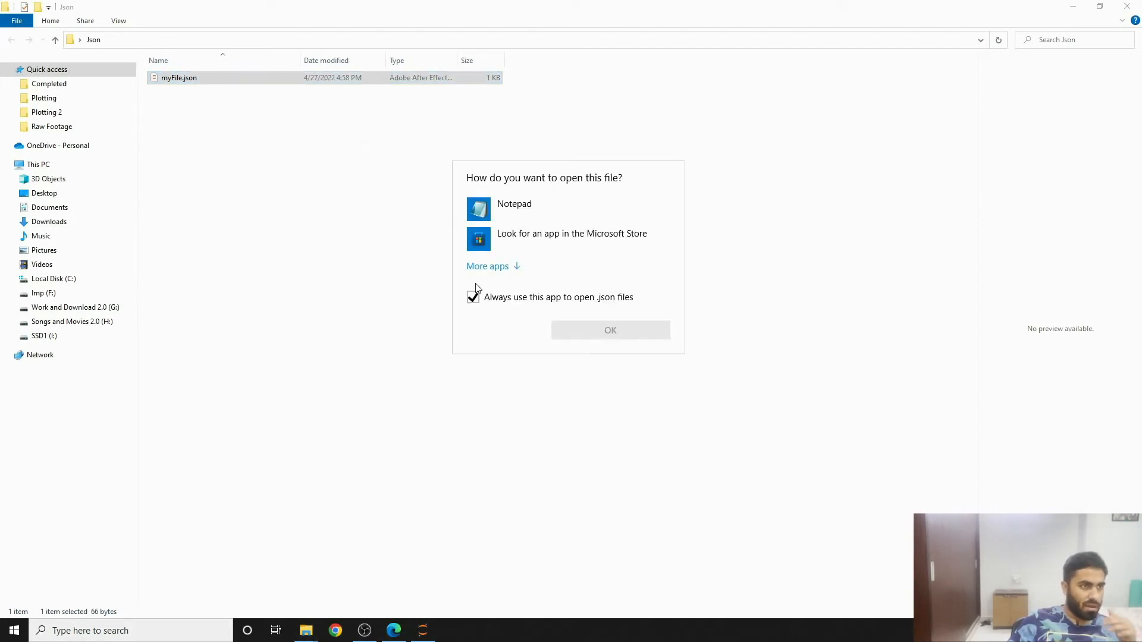
click(514, 203)
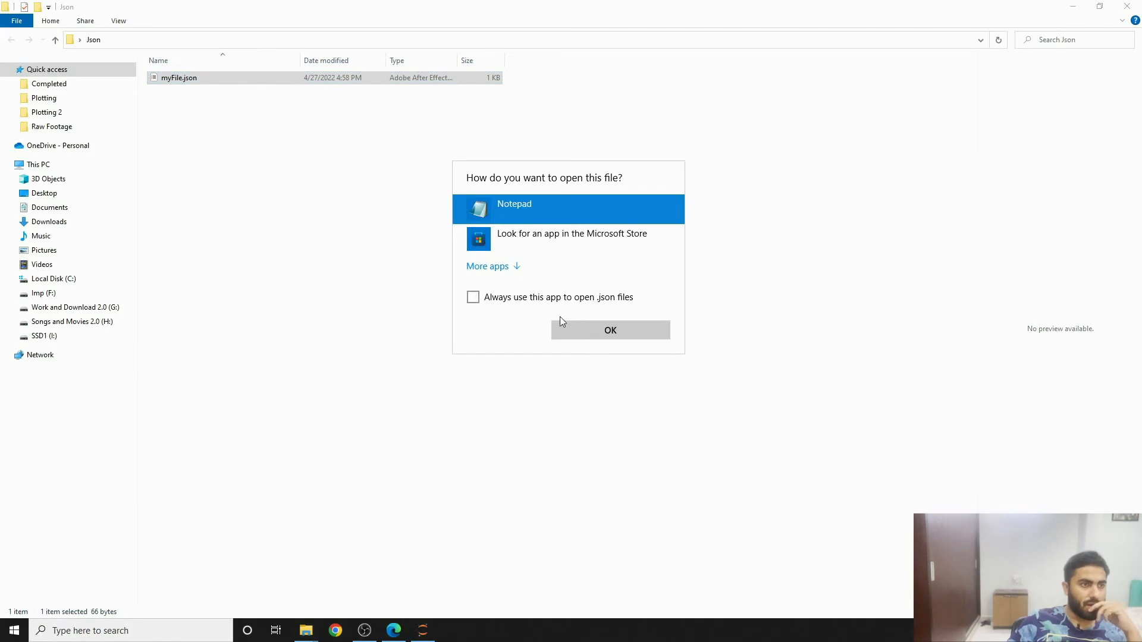
click(611, 329)
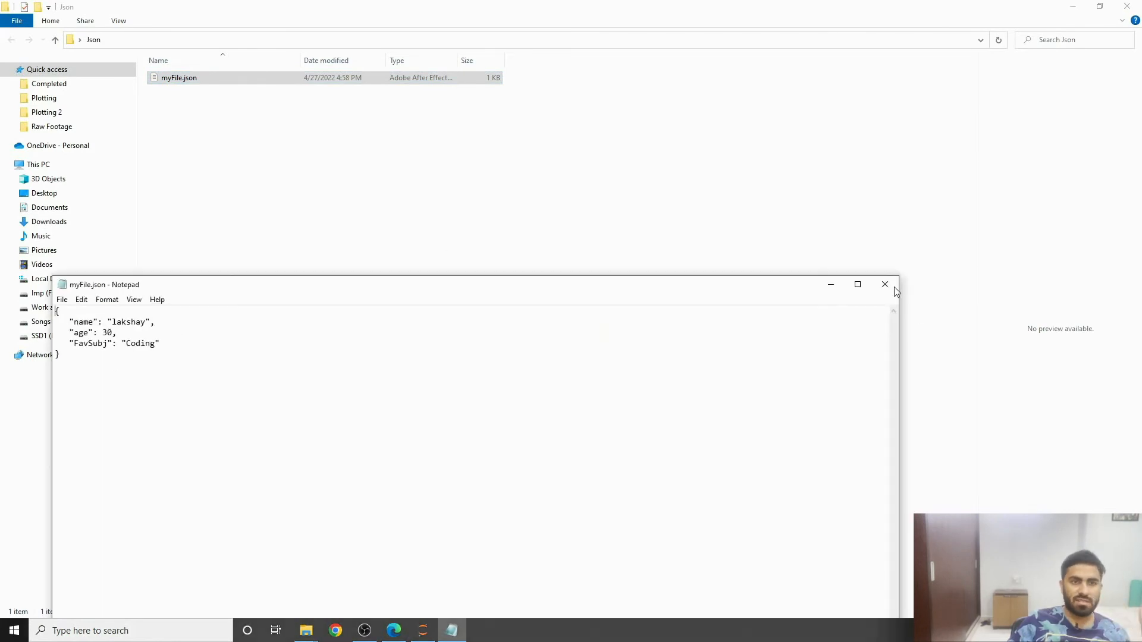
click(885, 284)
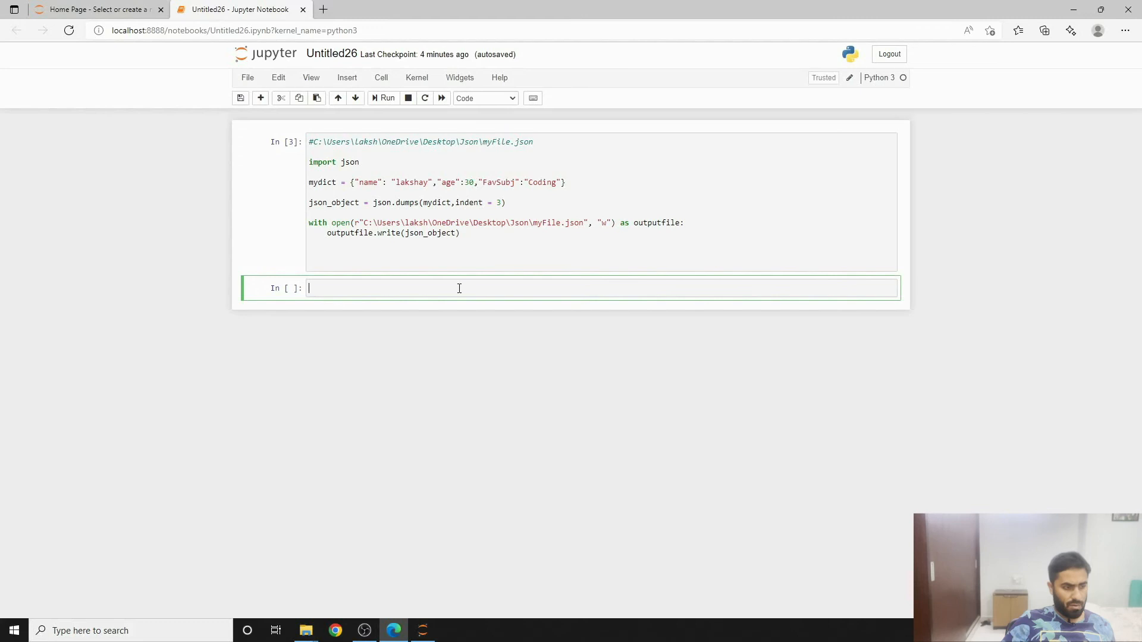
Import json and open myFile.json in "r" mode as openfile in a new cell.
text(import)
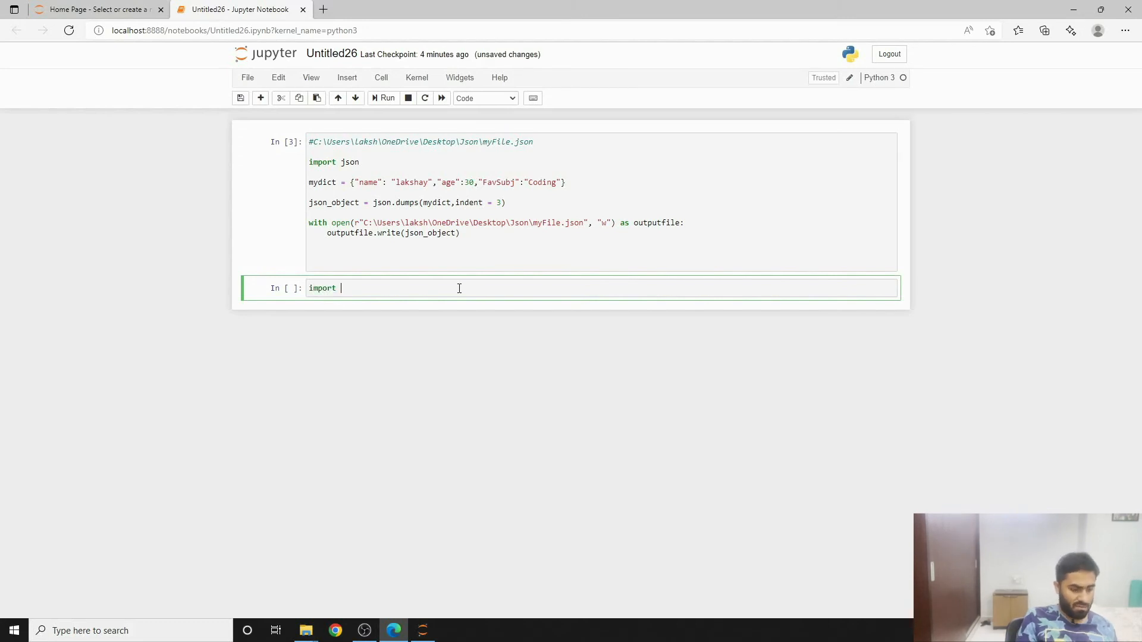
text(json)
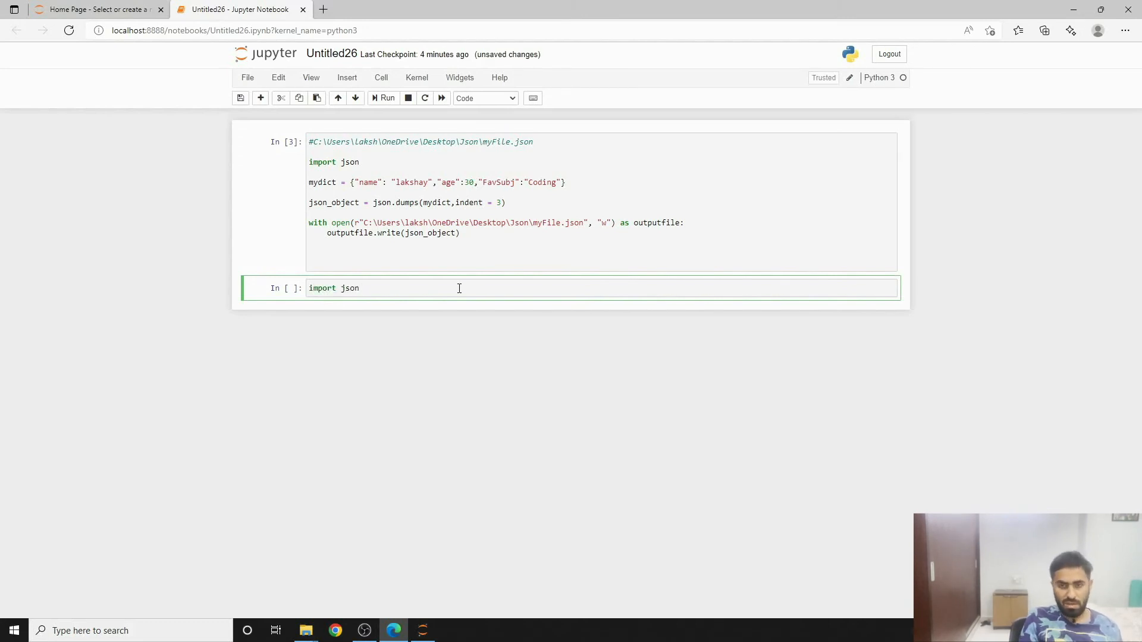
text(with)
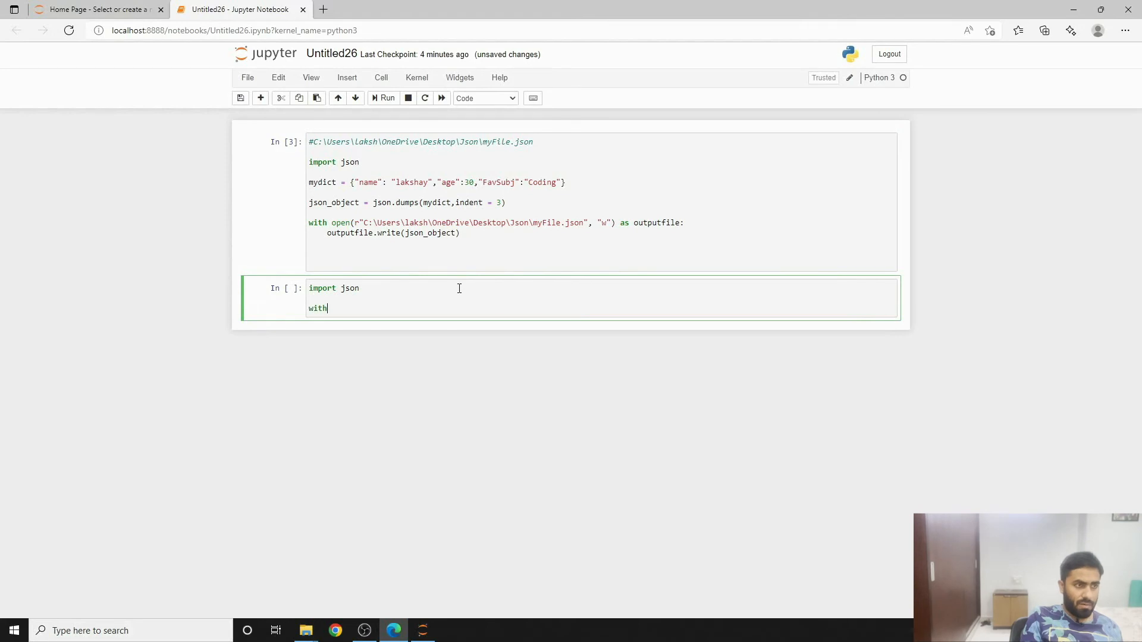
text(open())
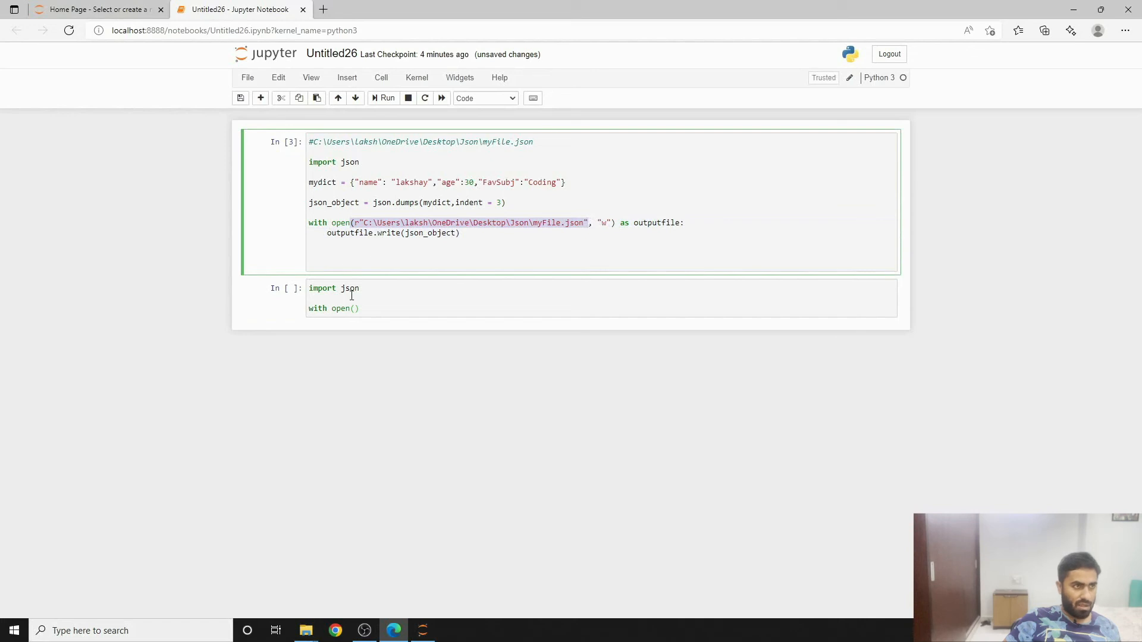
text((r"C:\Users\laksh\OneDrive\Desktop\Json\myFile.json")
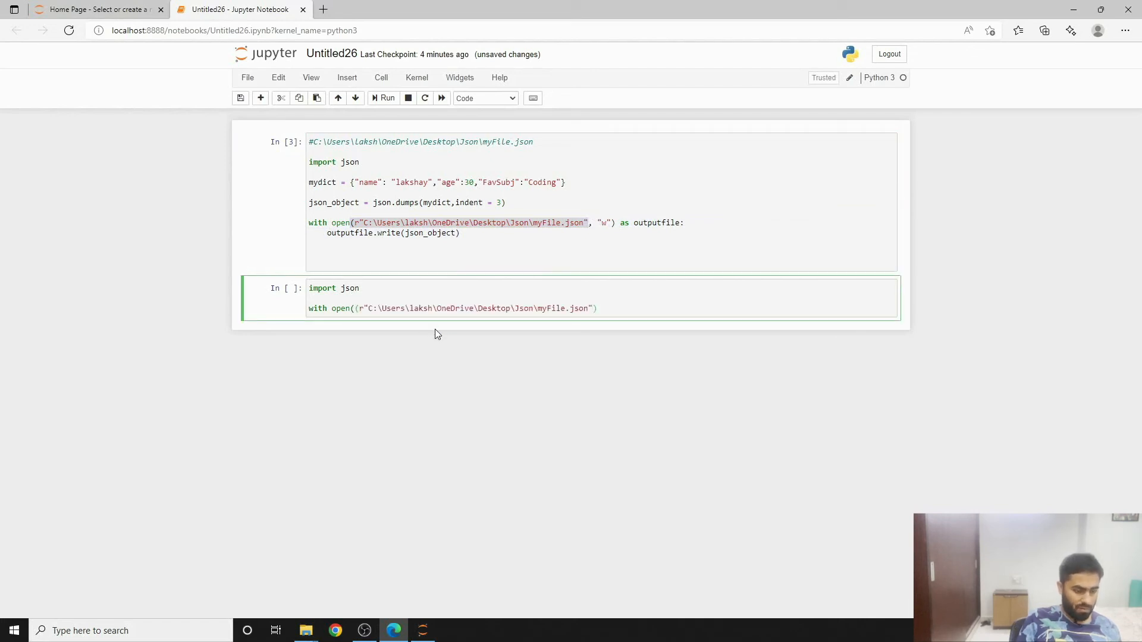
text(,)
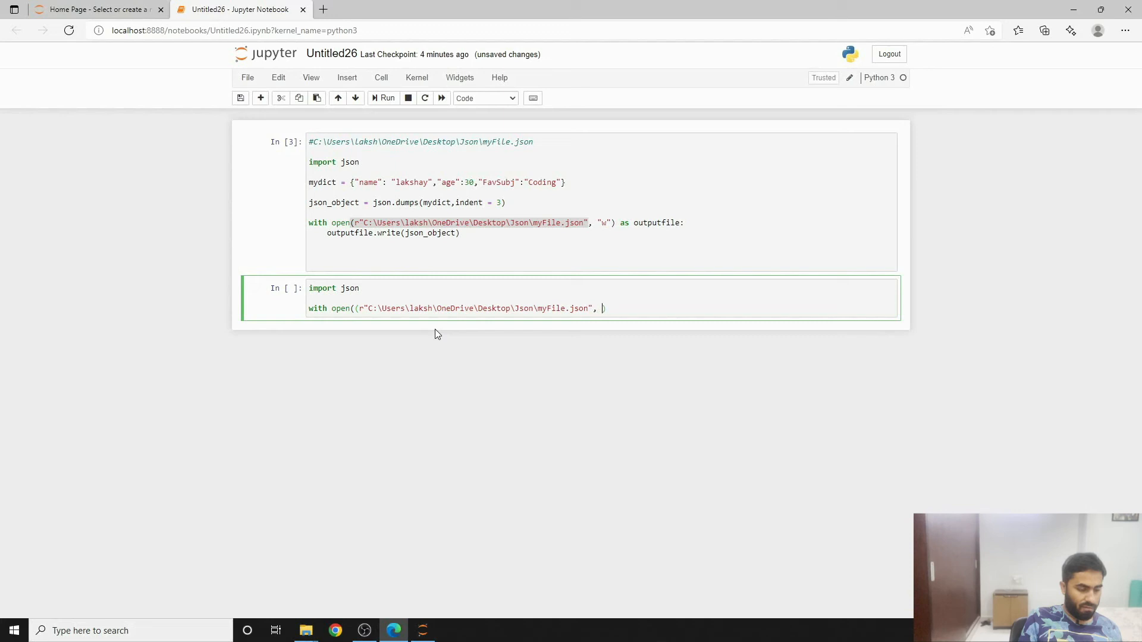
text("r"))
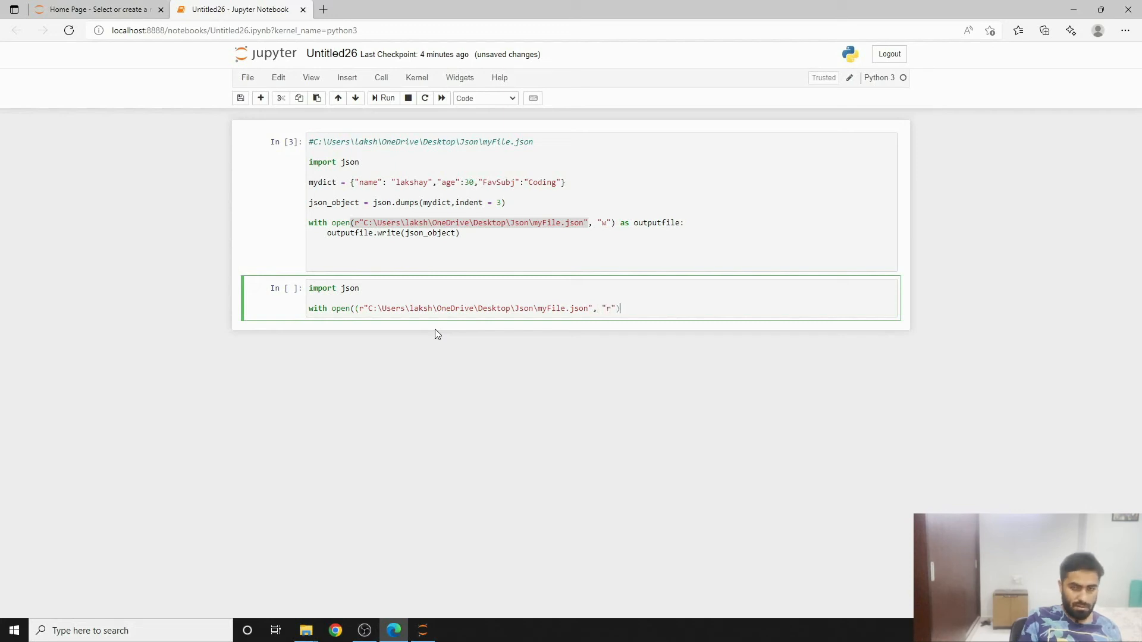
text(as o)
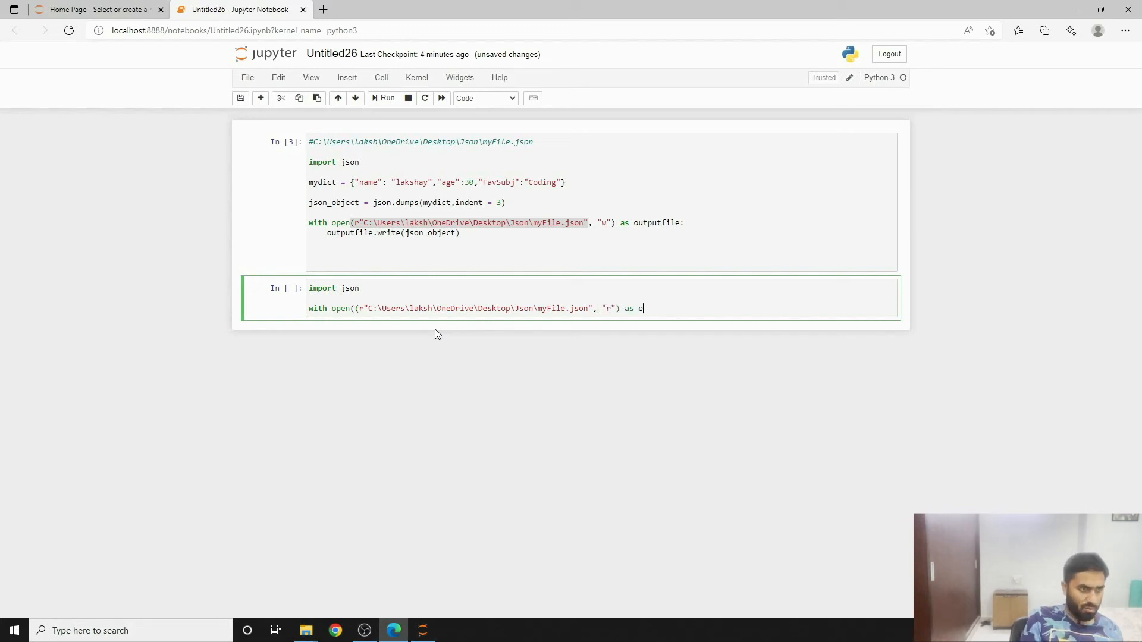
text(penfile:)
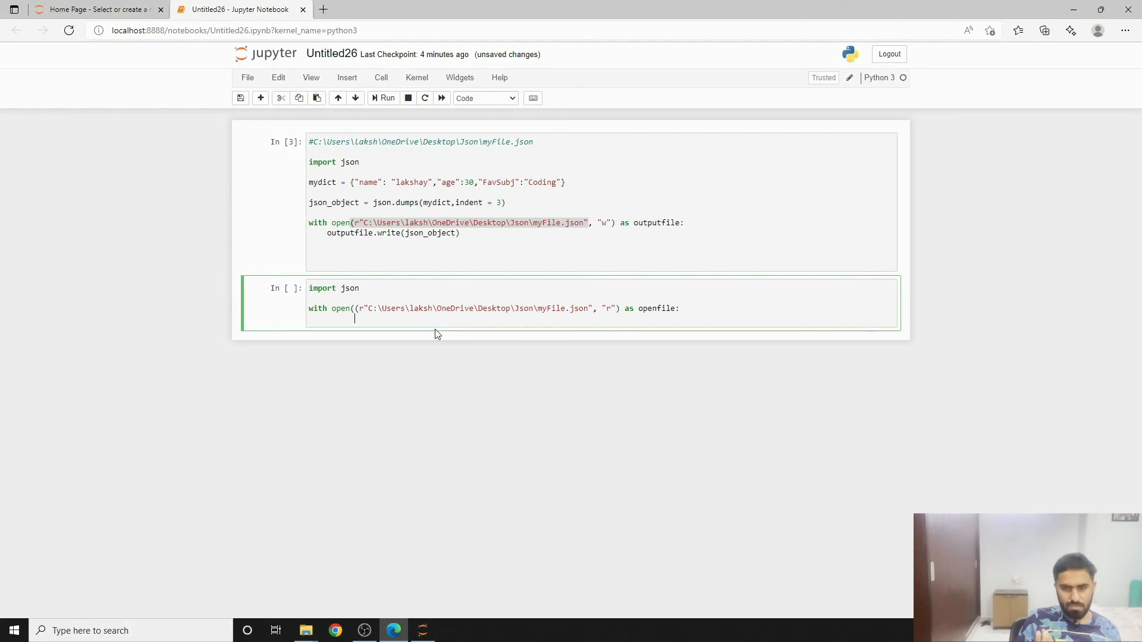
Assign jsonobject = json.load(openfile) inside the with block.
text(jsonobject =)
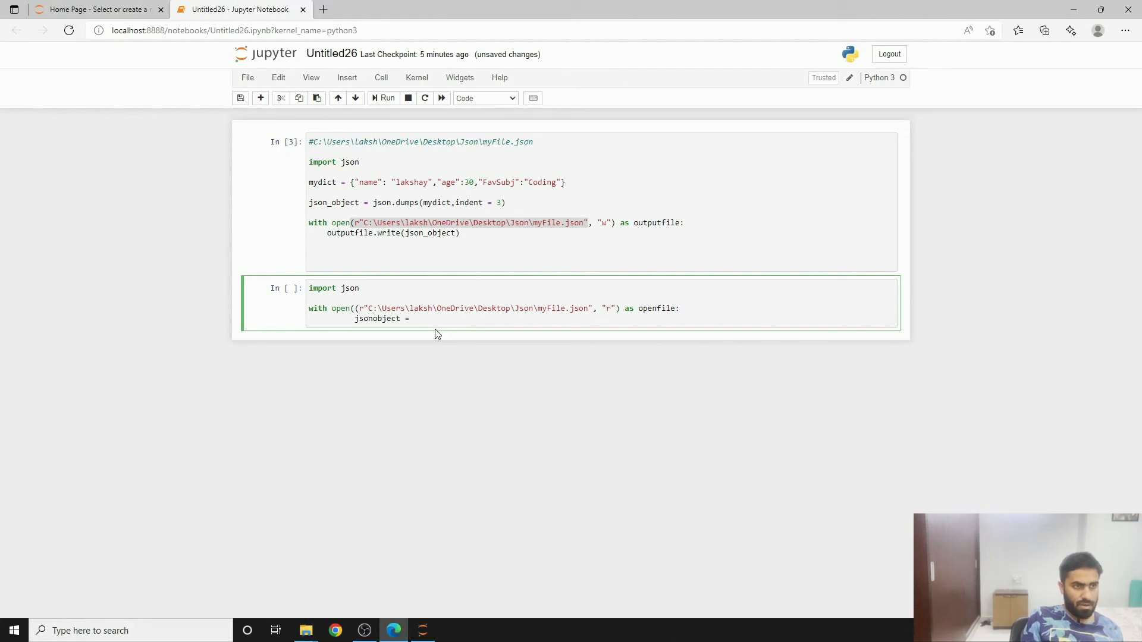
text(openfile)
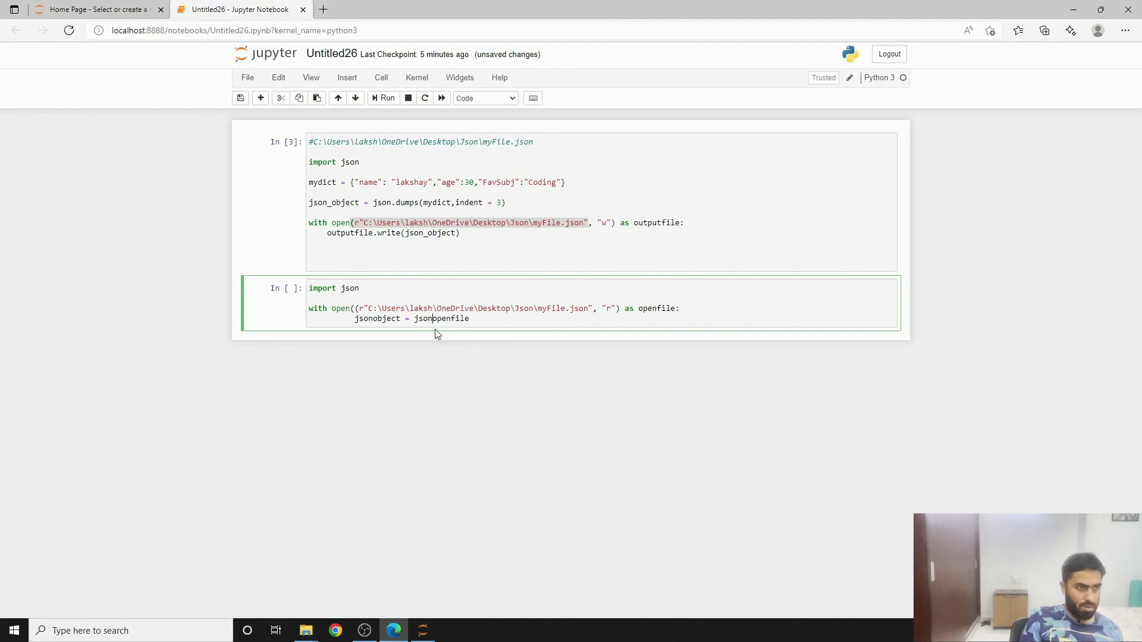
text(,)
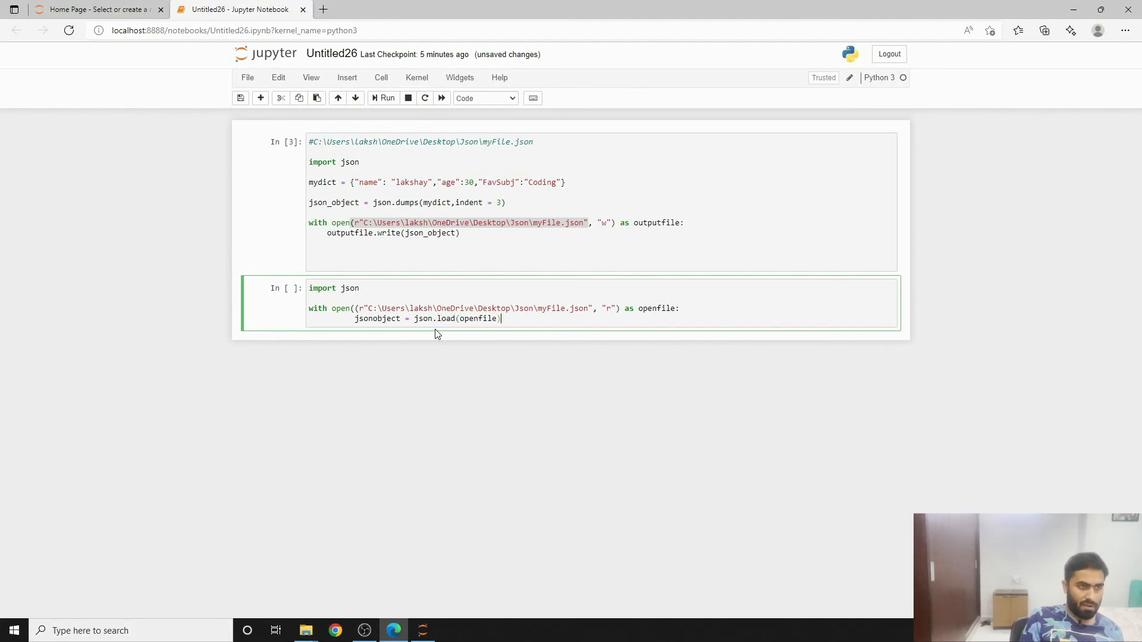
key(enter)
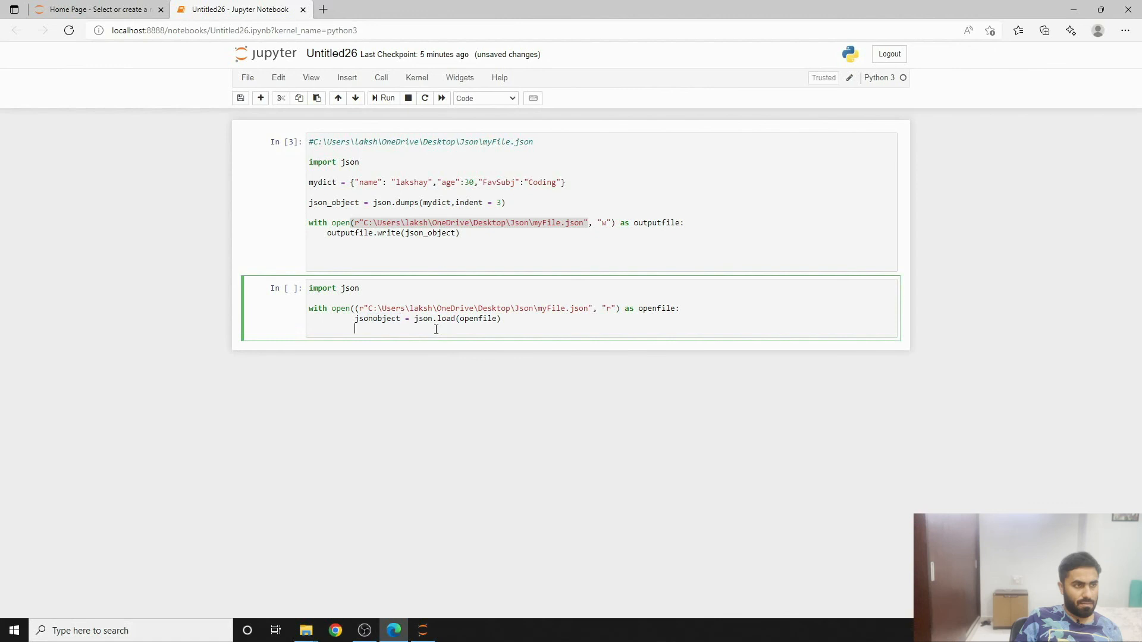
Print jsonobject, remove the extra parenthesis after open(, and rerun to show the loaded dict.
text(print(jsonobject)
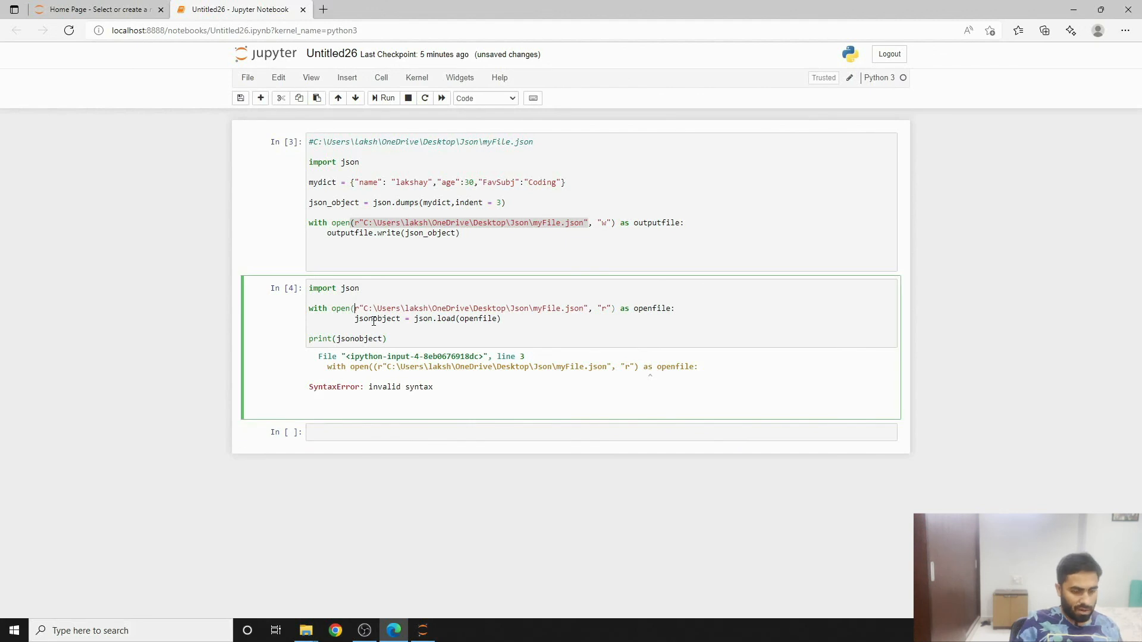
click(384, 97)
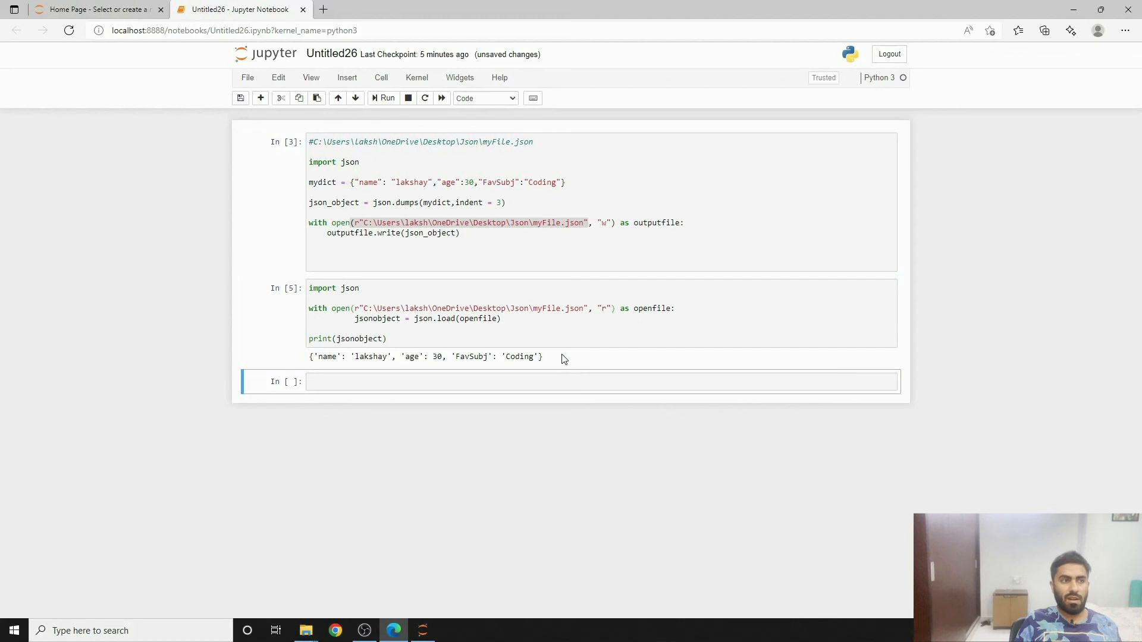
click(695, 254)
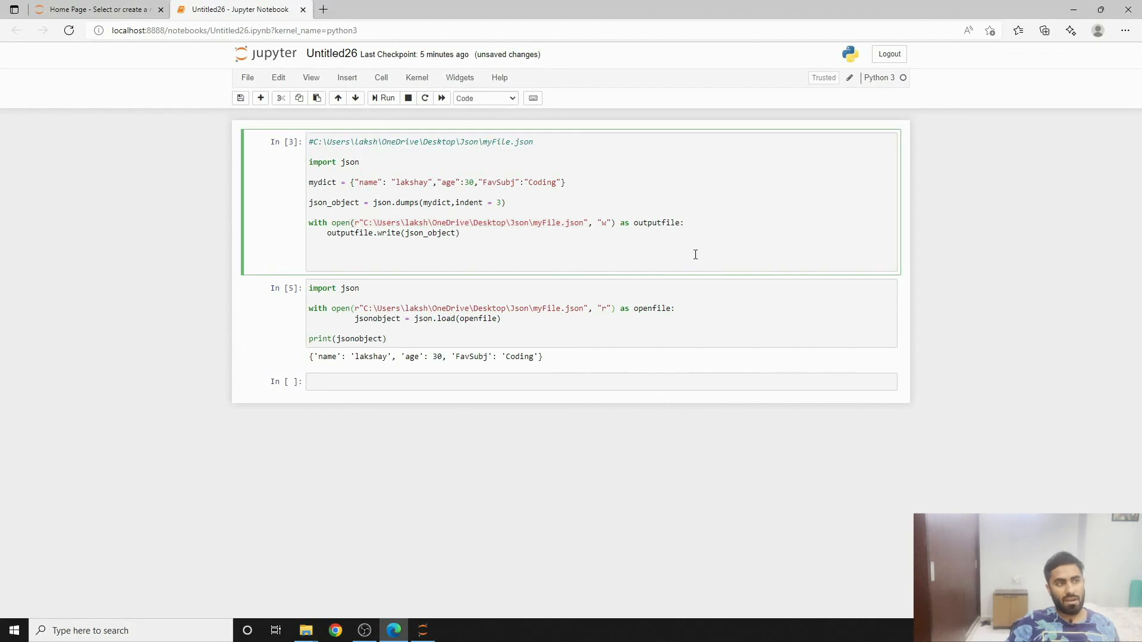